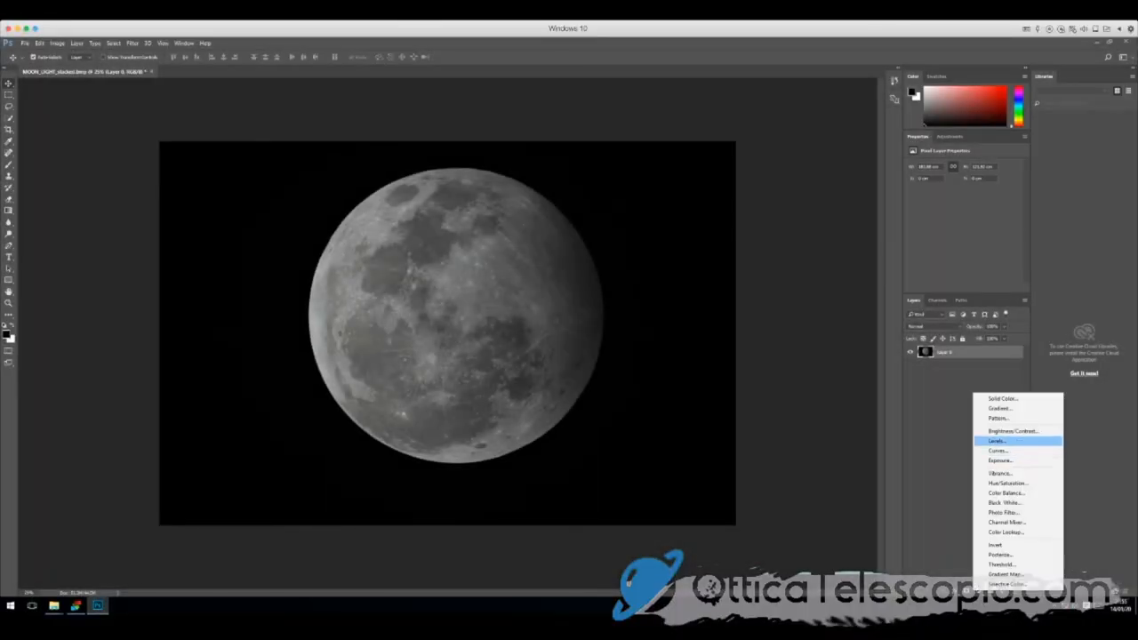
Add a Levels adjustment to brighten the moon, then bring up layer options for flattening.
click(996, 441)
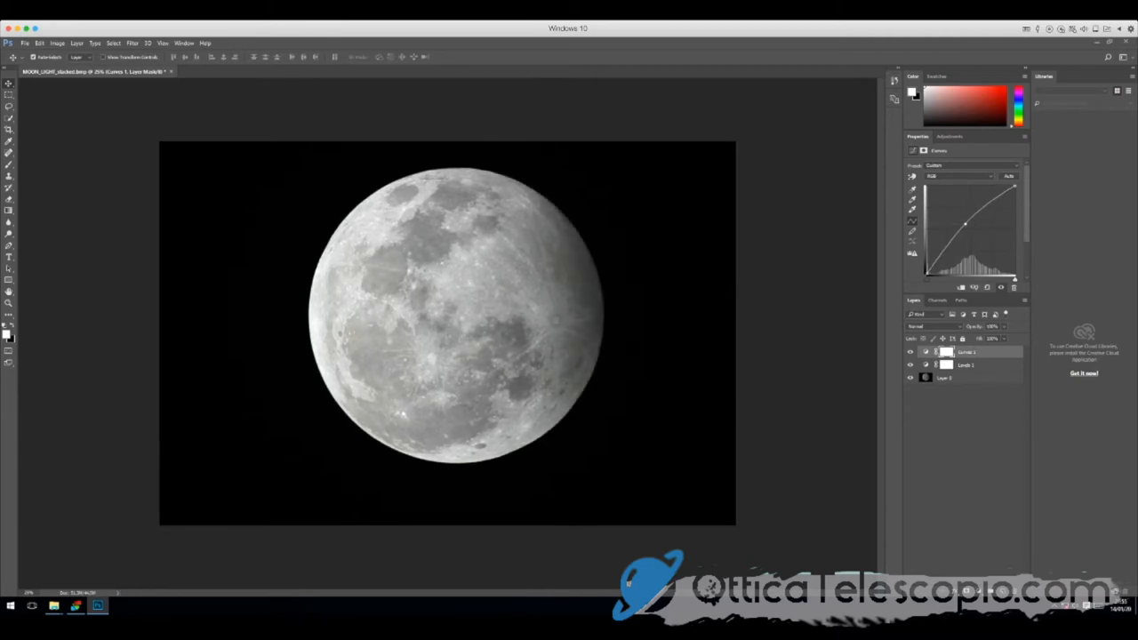
right_click(965, 378)
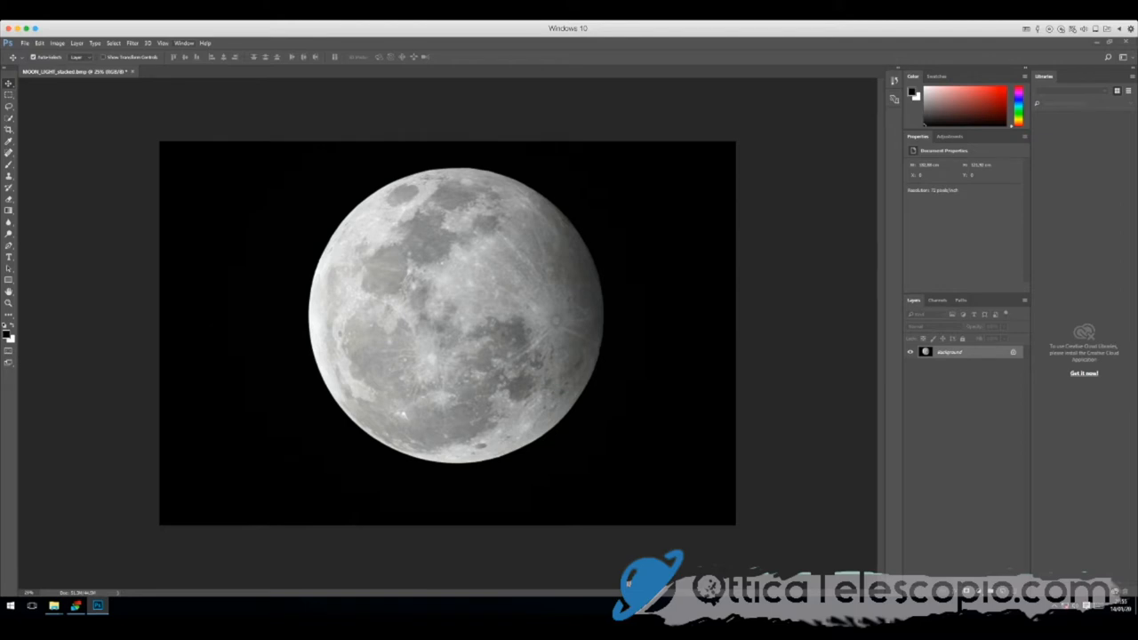
Convert the Background into Layer 0 and duplicate it.
click(132, 43)
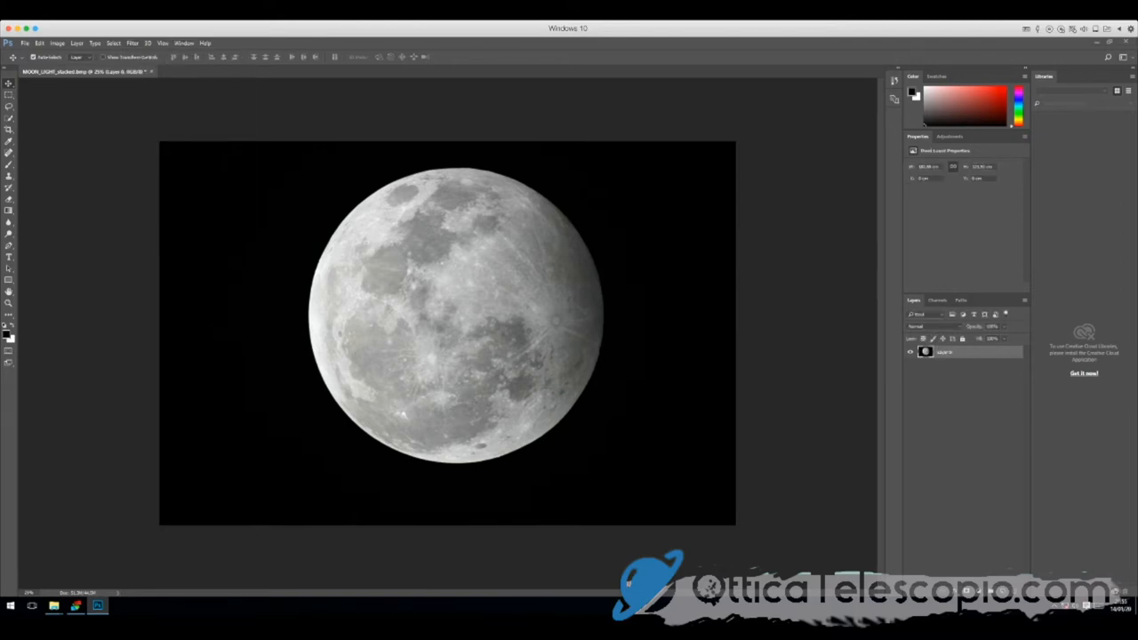
right_click(944, 352)
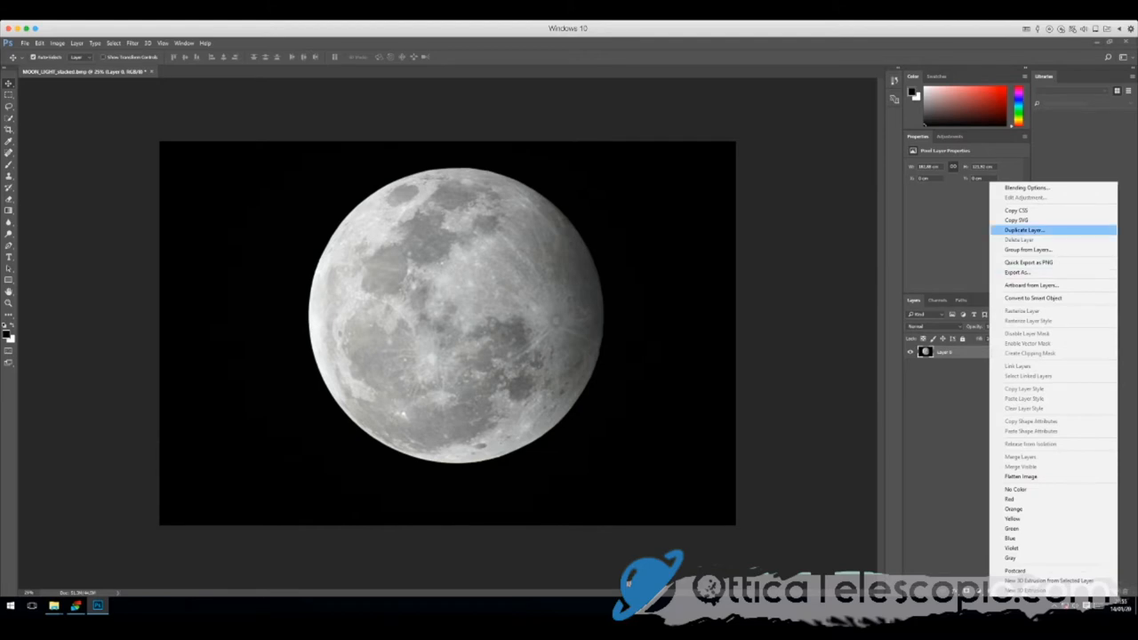
click(1022, 230)
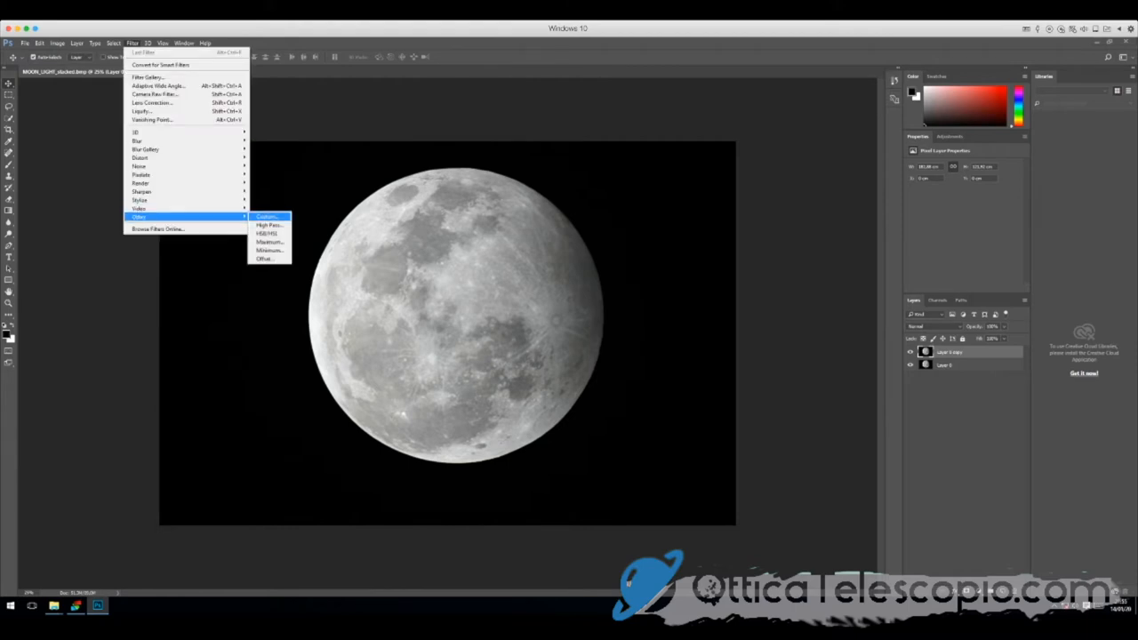
Apply High Pass to the copy, blend it in Overlay, and select Layer 0.
click(268, 225)
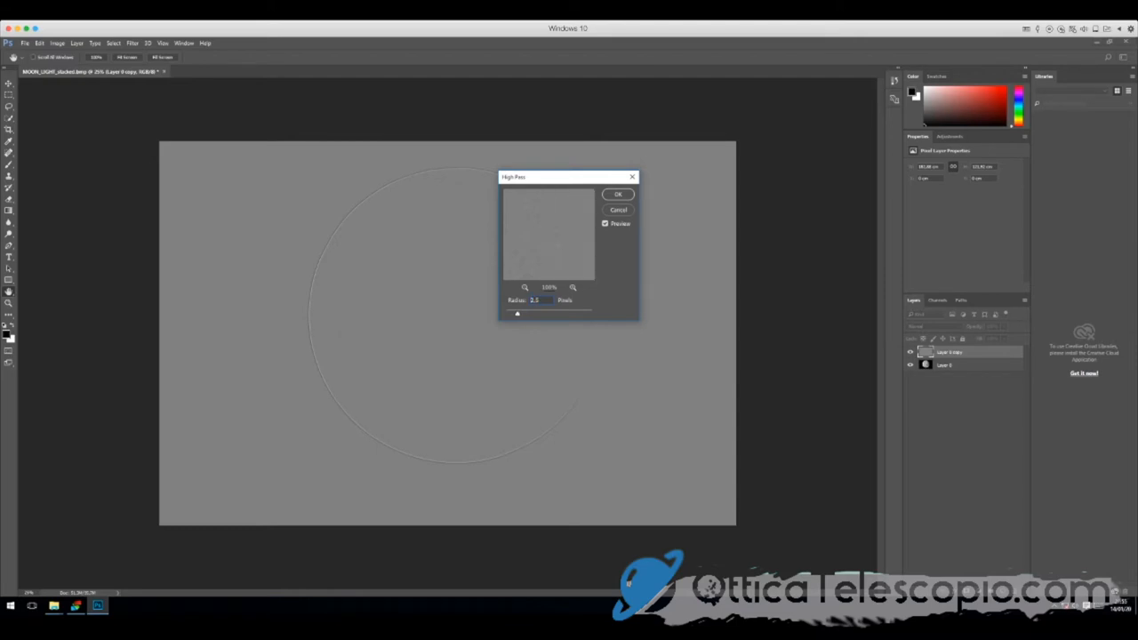
triple_click(534, 300)
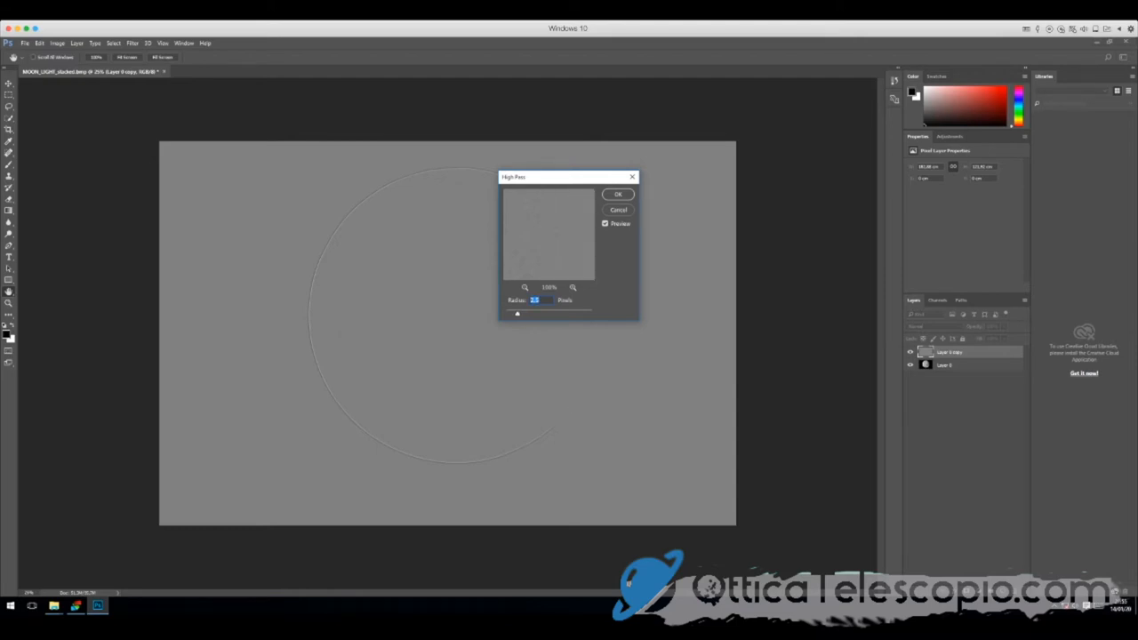
click(920, 327)
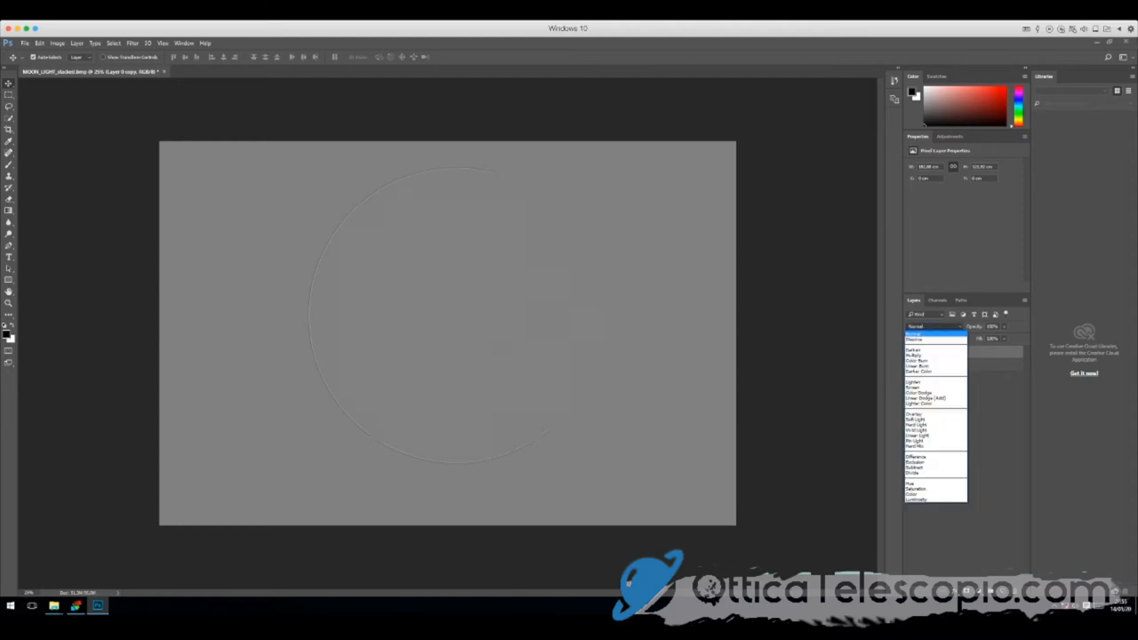
click(916, 413)
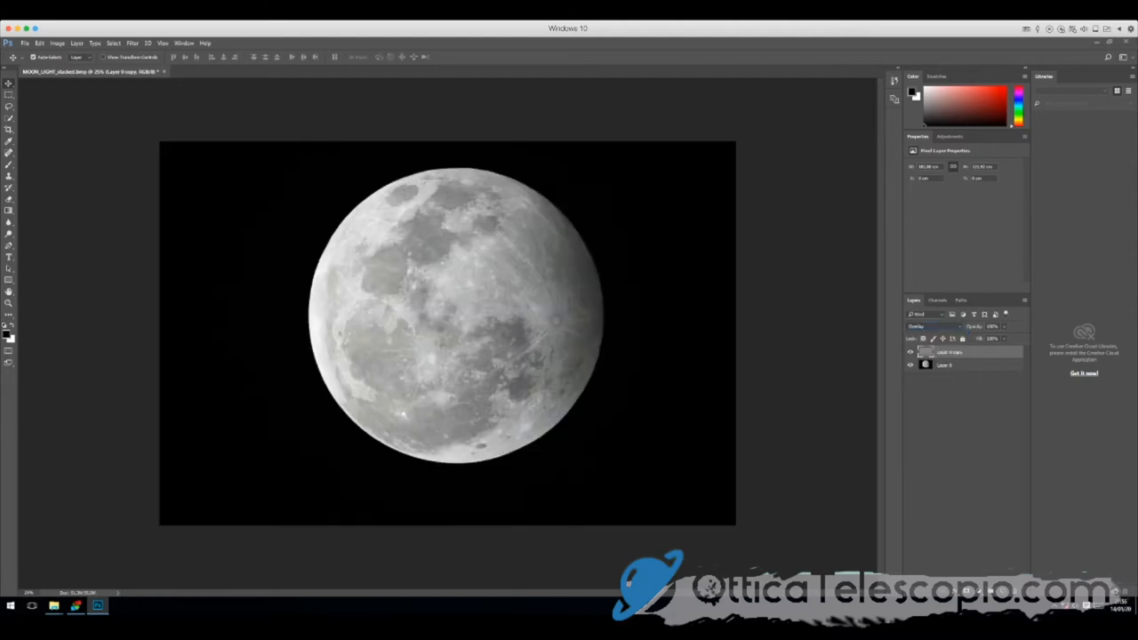
right_click(947, 352)
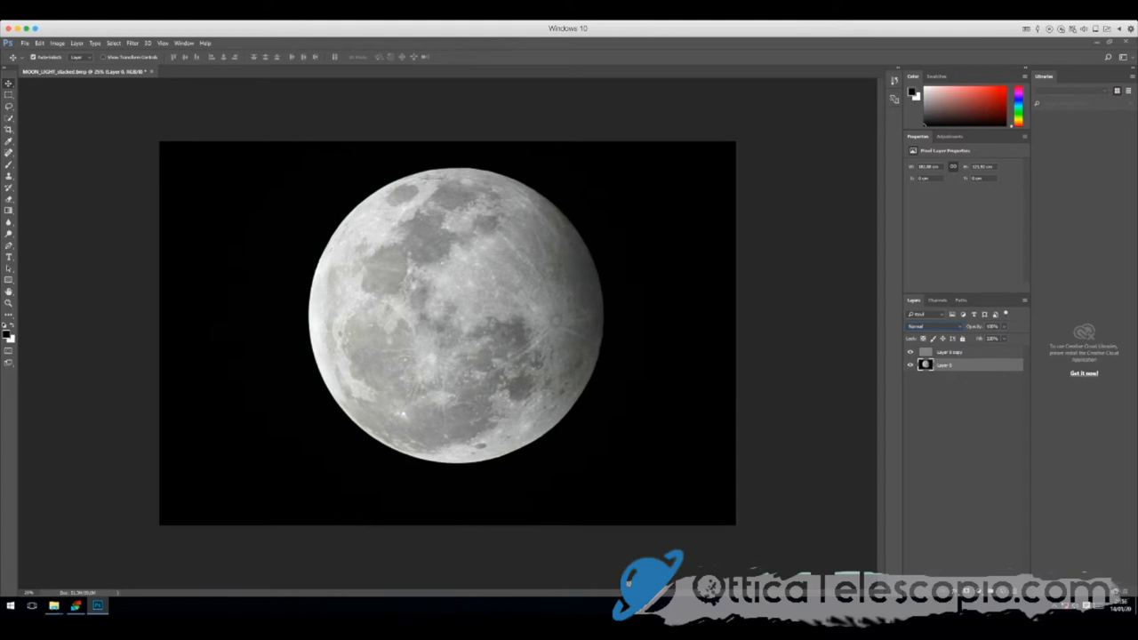
Duplicate Layer 0 as Layer 0 copy 2 and move it to the top.
right_click(944, 352)
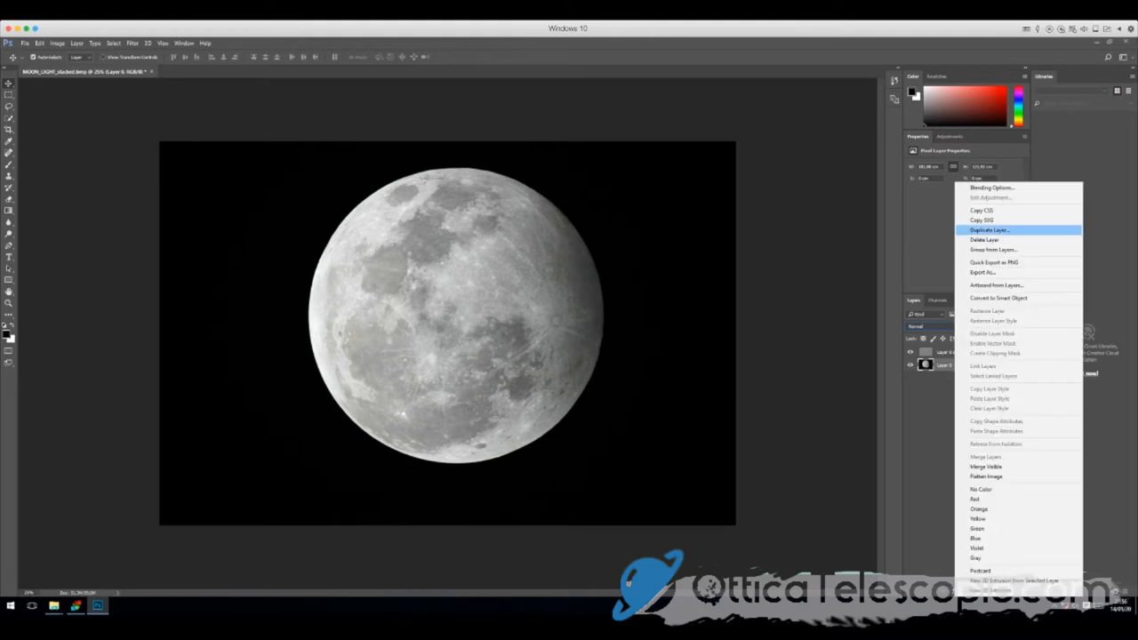
click(990, 230)
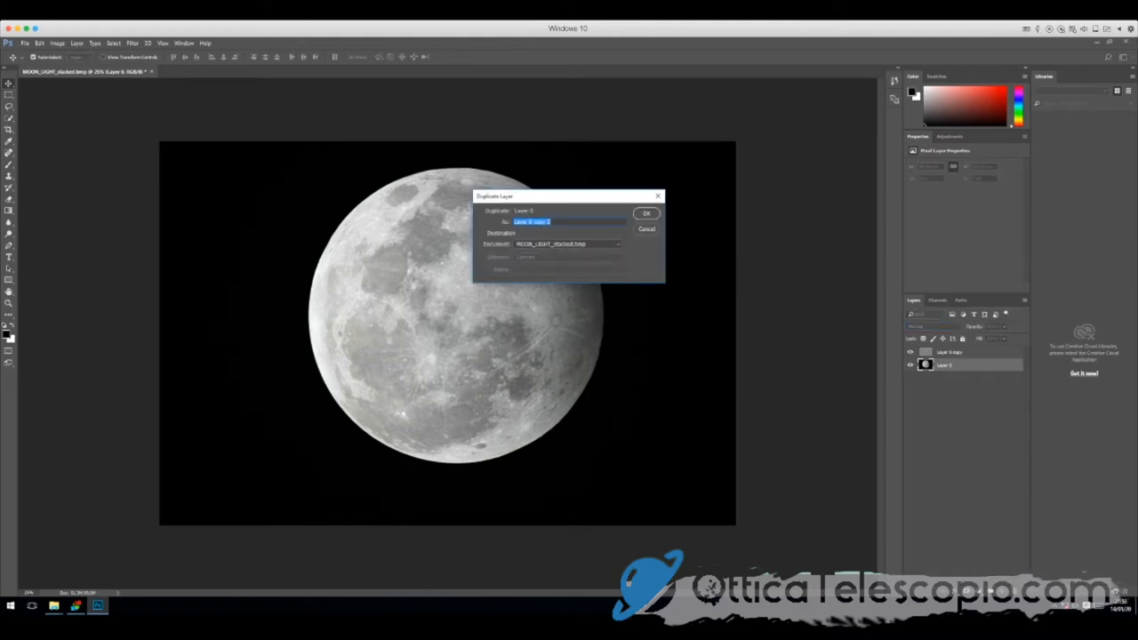
click(646, 213)
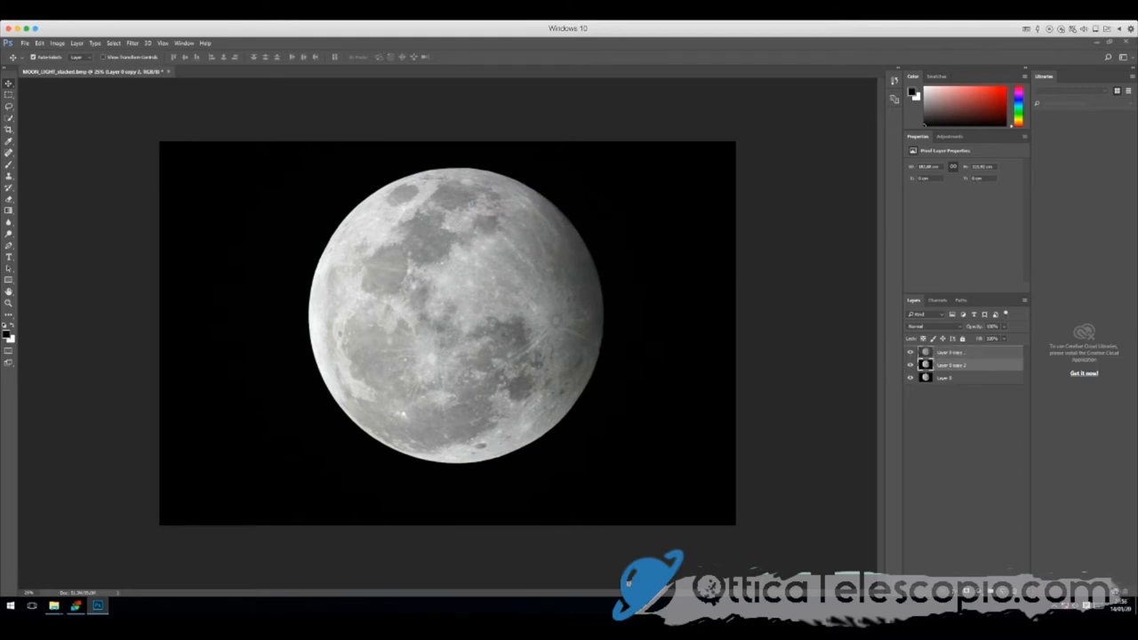
click(955, 352)
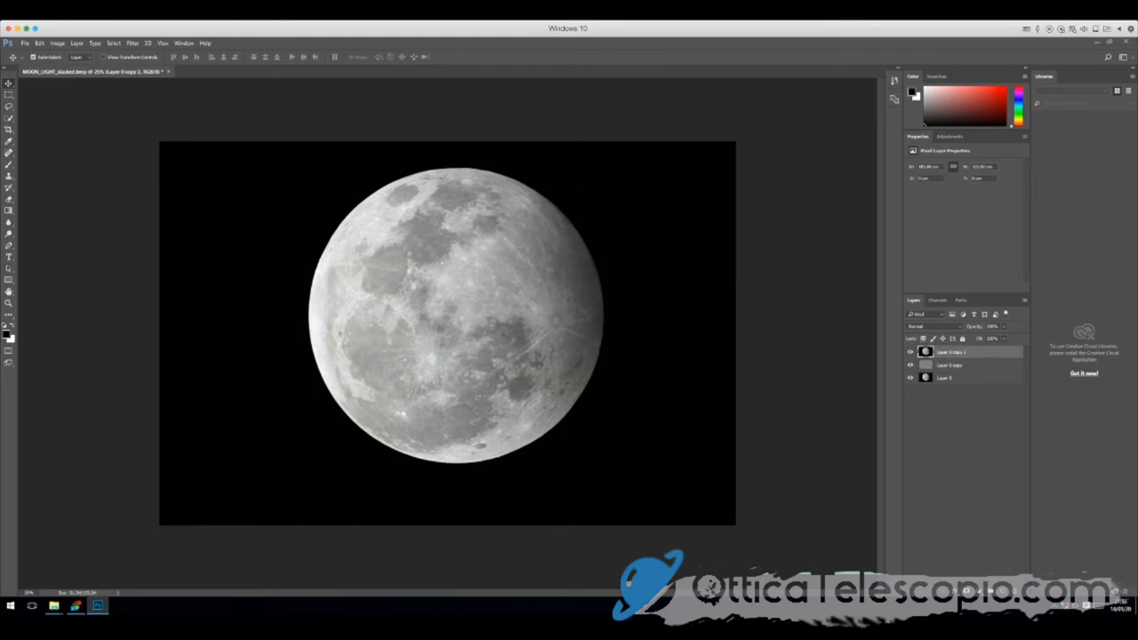
Apply High Pass to Layer 0 copy 2 and blend it in Overlay.
click(132, 43)
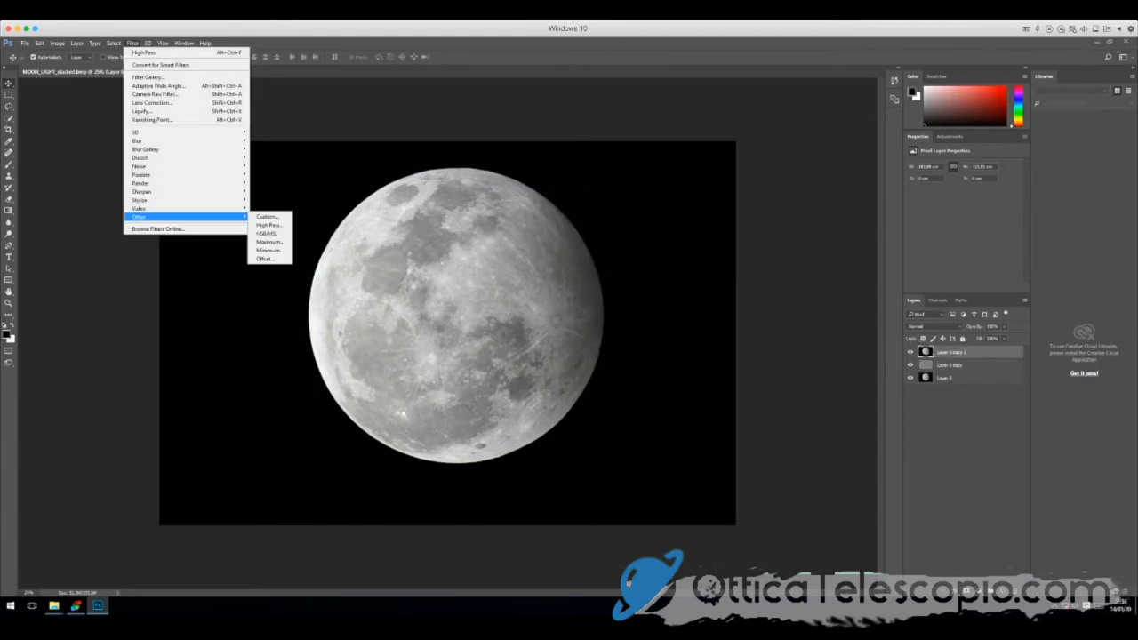
click(269, 225)
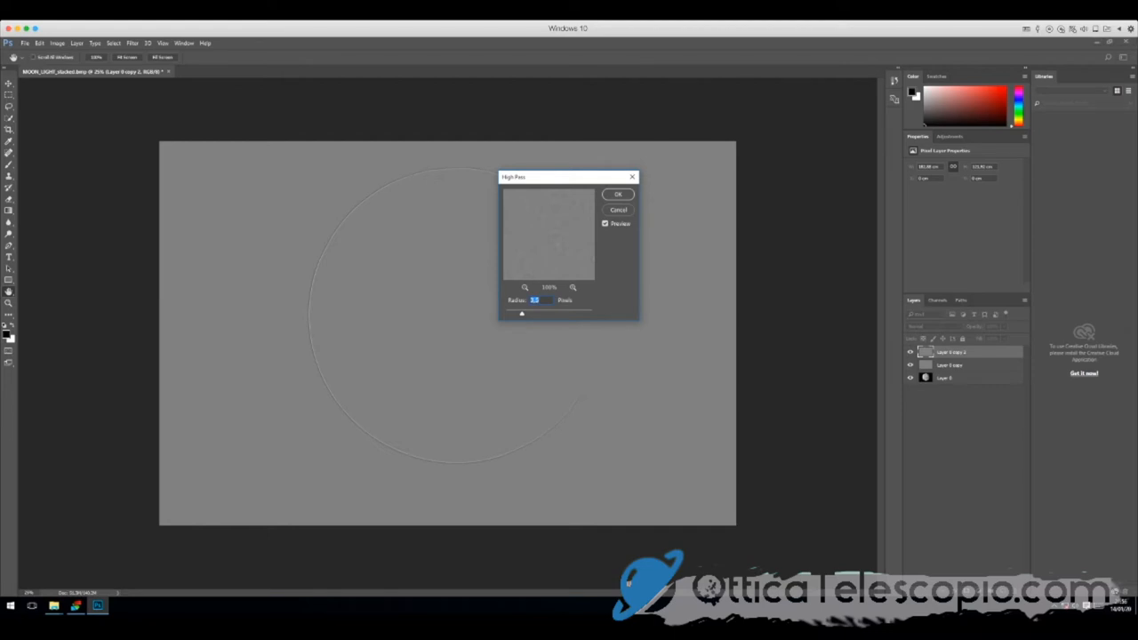
click(616, 194)
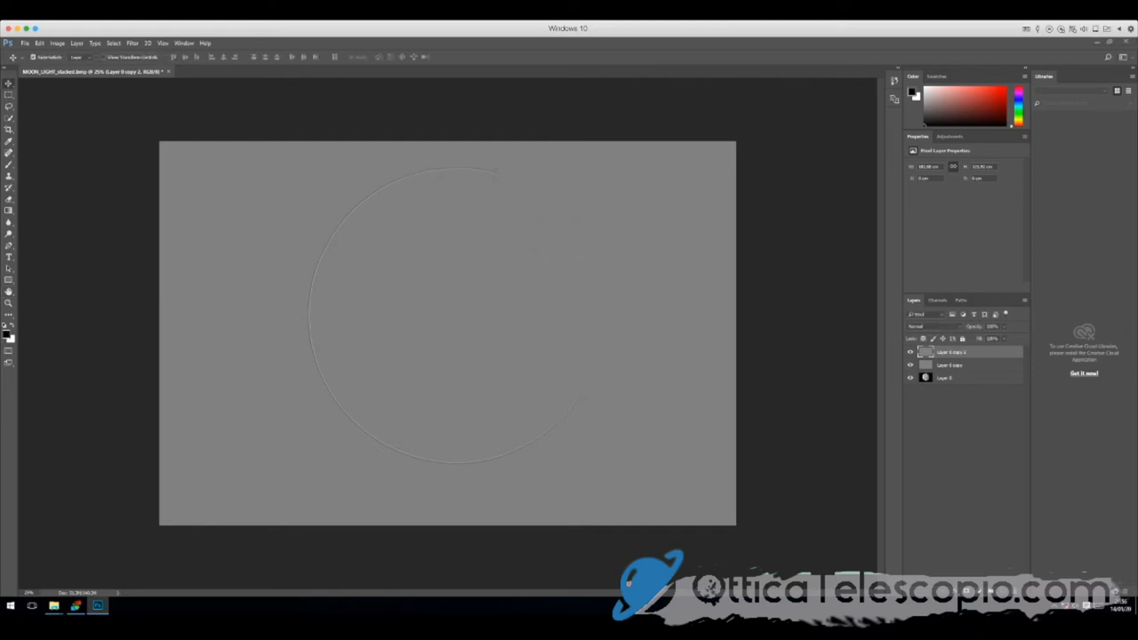
click(920, 326)
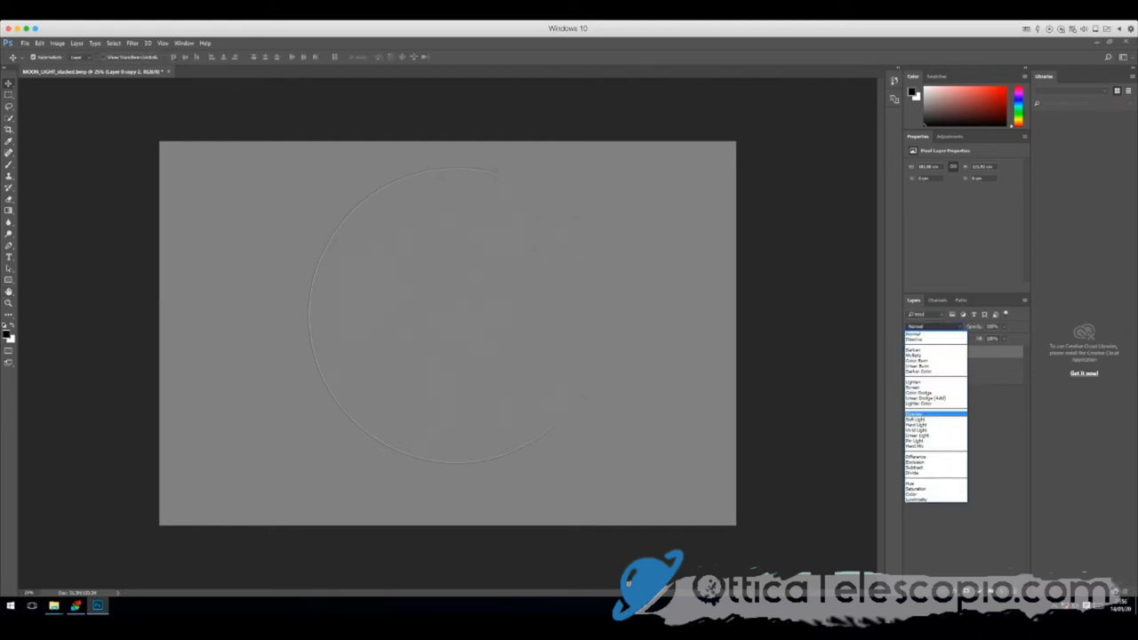
click(918, 414)
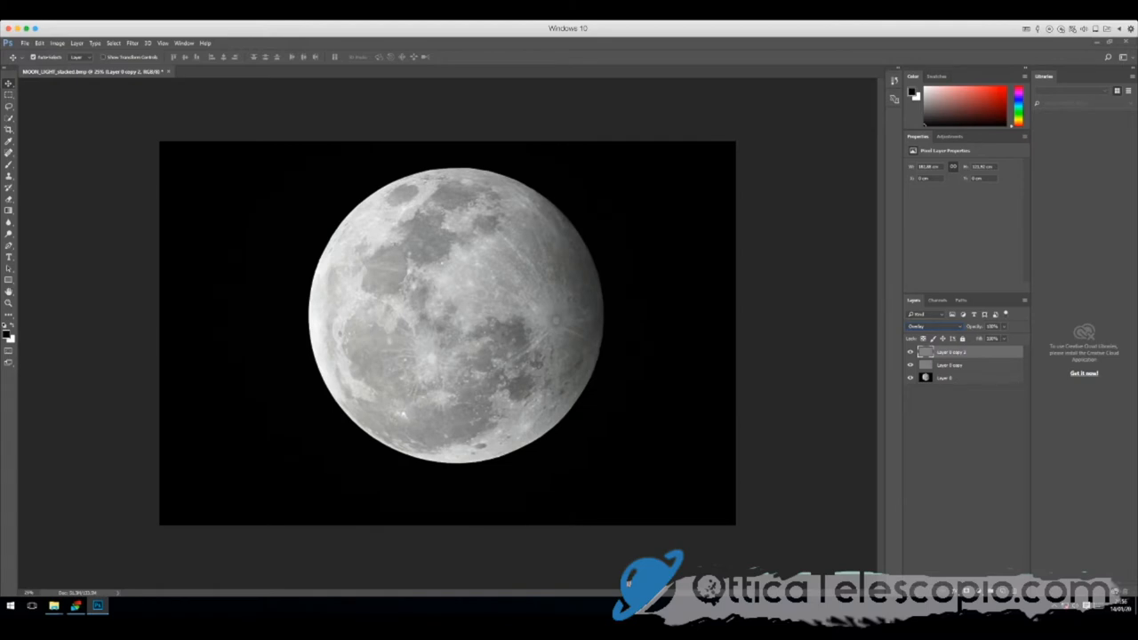
Duplicate Layer 0 into copy 3, apply High Pass to it, then select Layer 0.
right_click(951, 351)
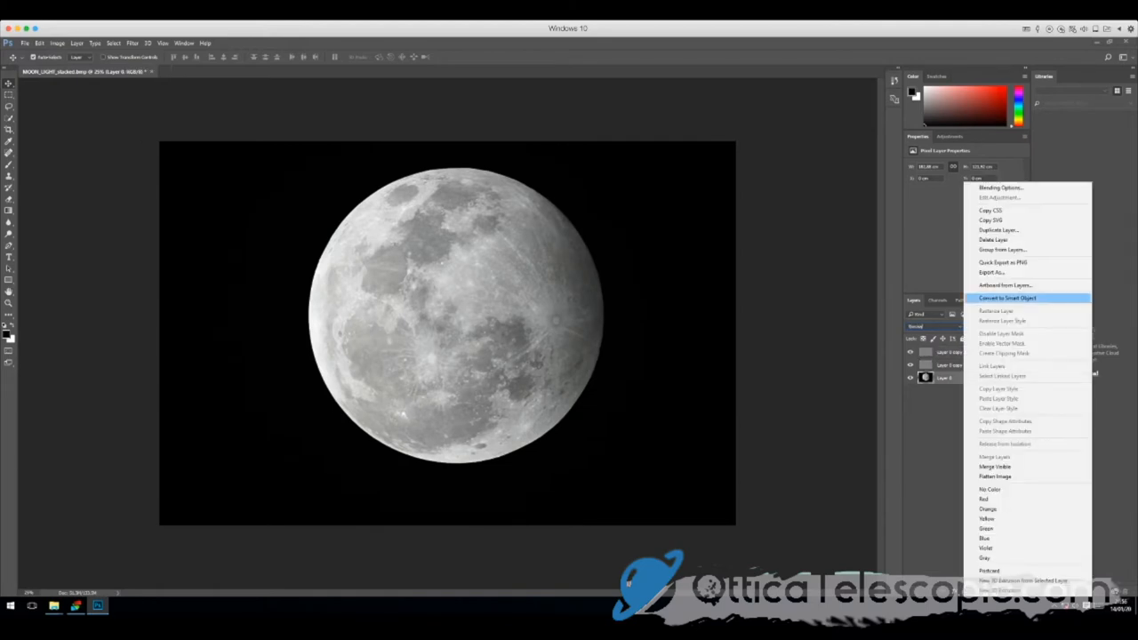
click(998, 229)
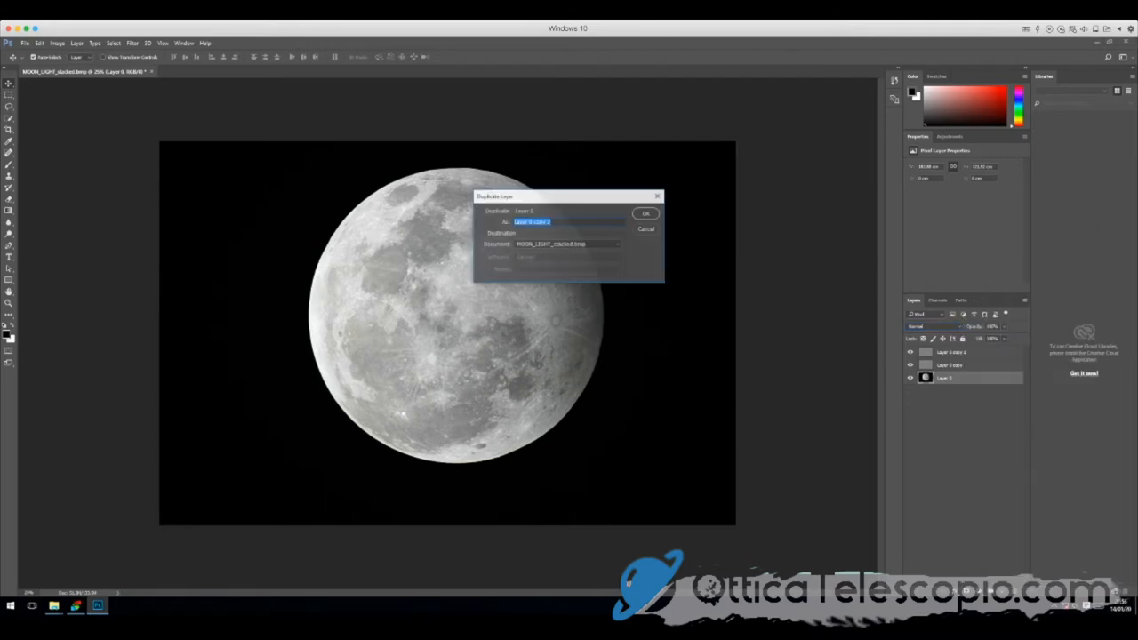
click(646, 213)
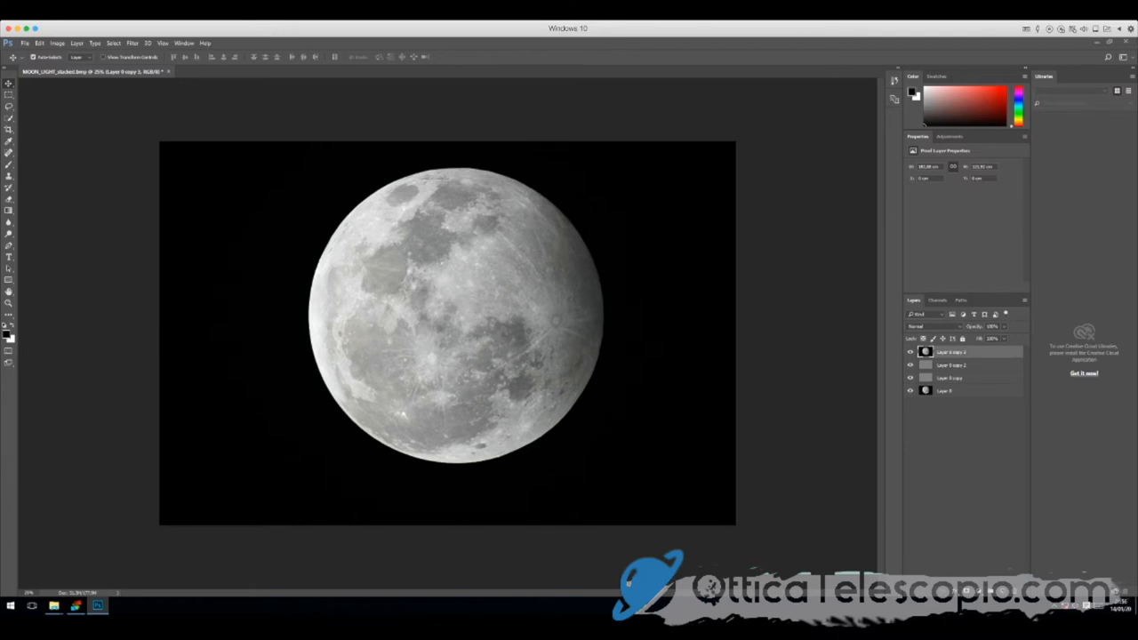
click(132, 43)
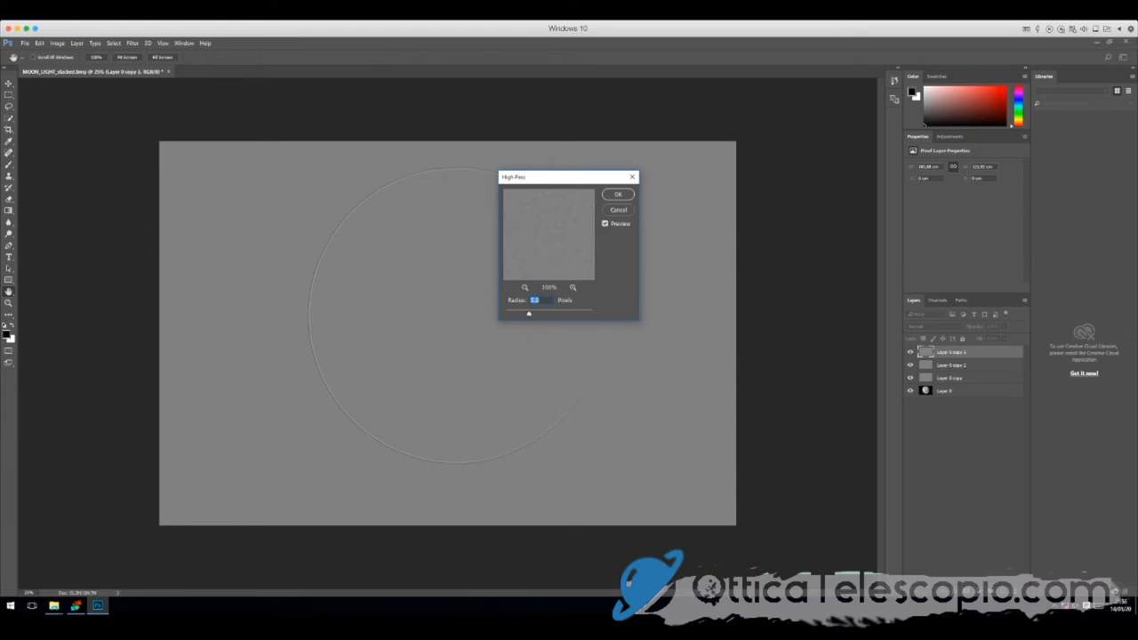
click(618, 194)
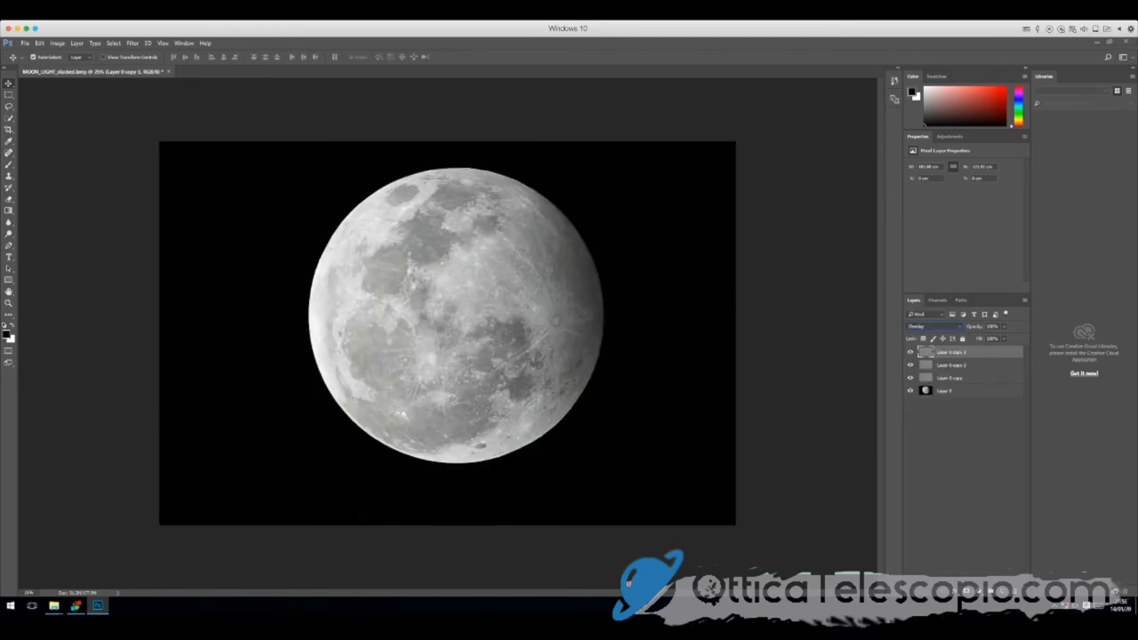
click(945, 390)
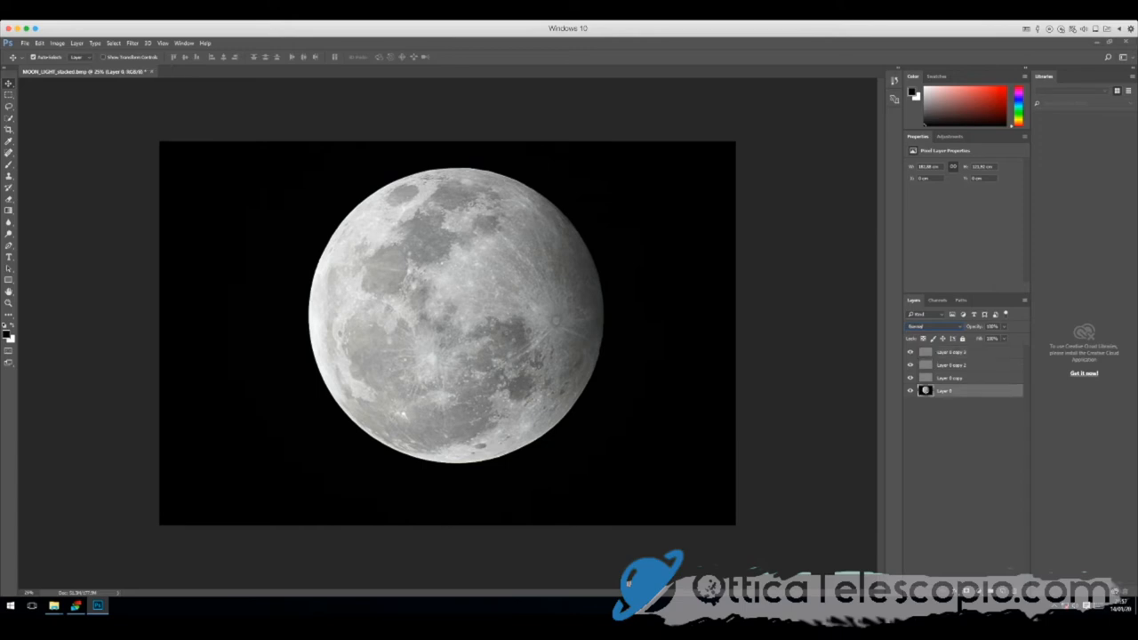
Delete the sharpening copies, duplicate Layer 0, and give the copy High Pass in Overlay.
right_click(944, 391)
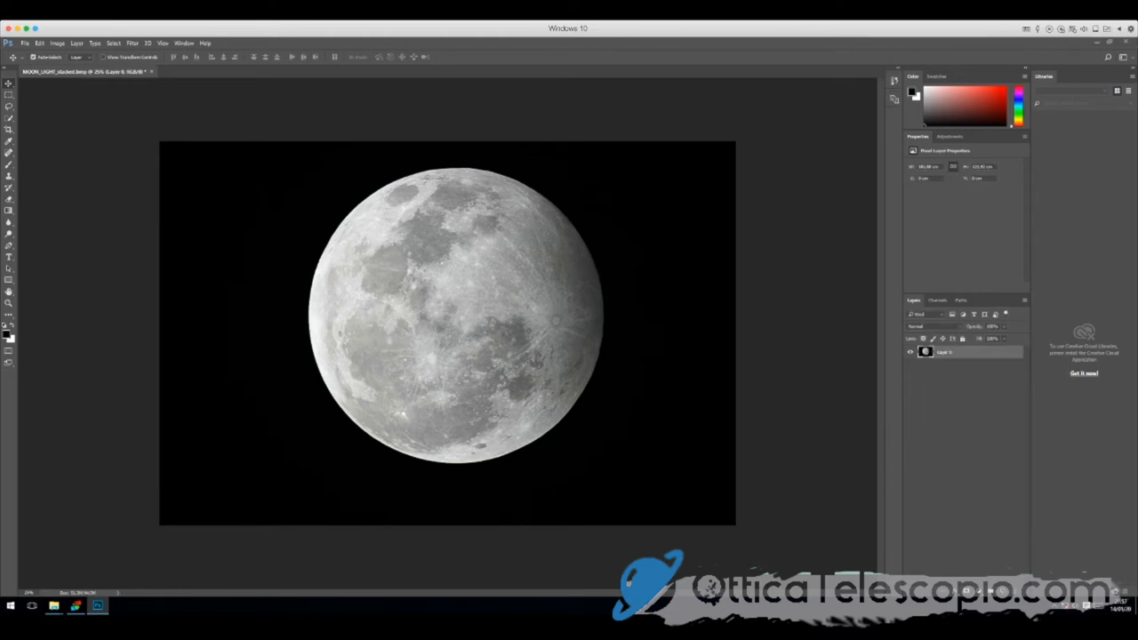
right_click(947, 352)
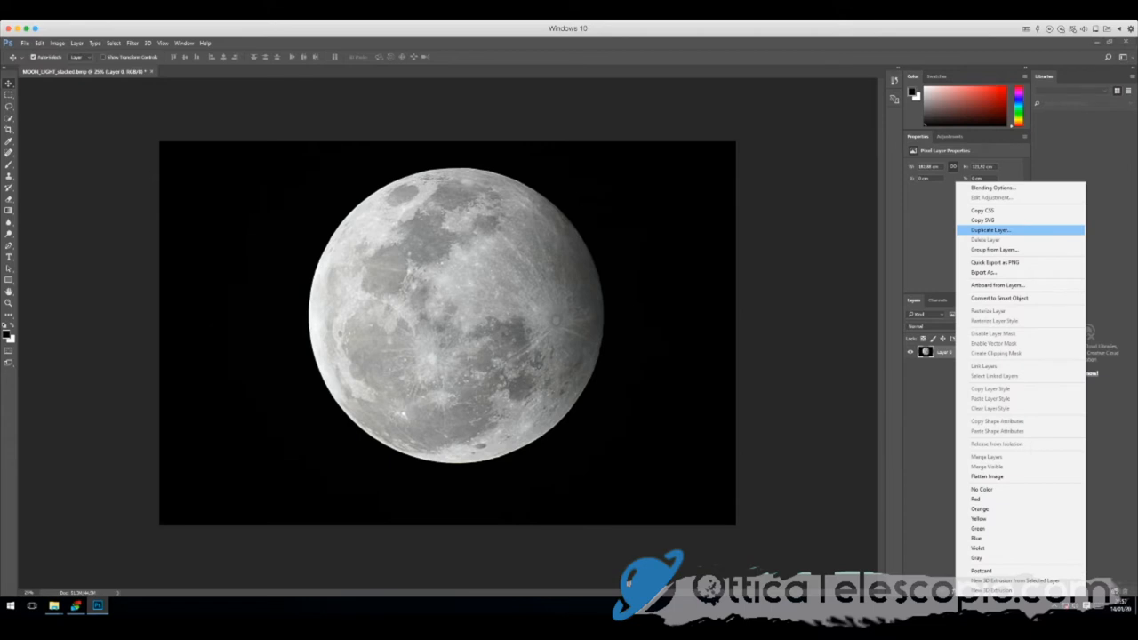
click(990, 230)
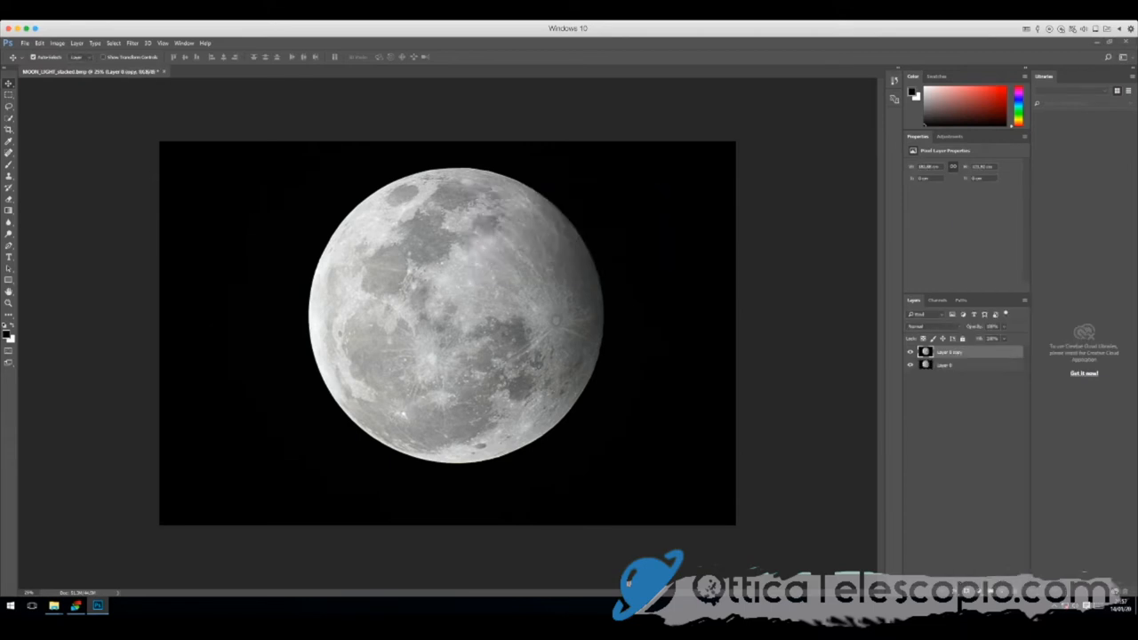
click(148, 42)
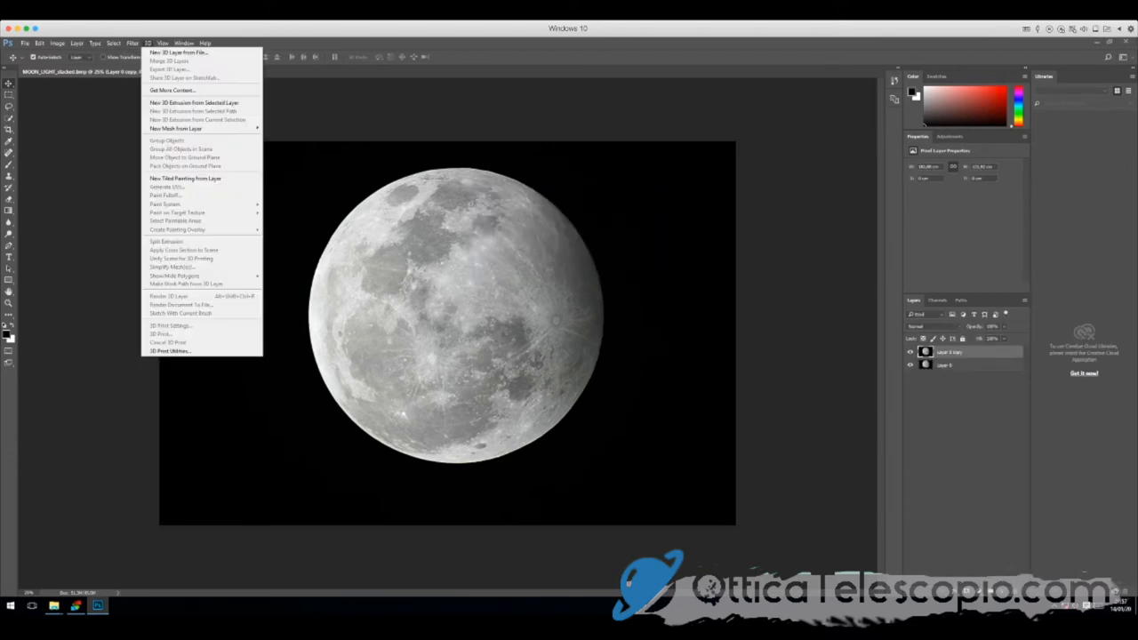
click(132, 43)
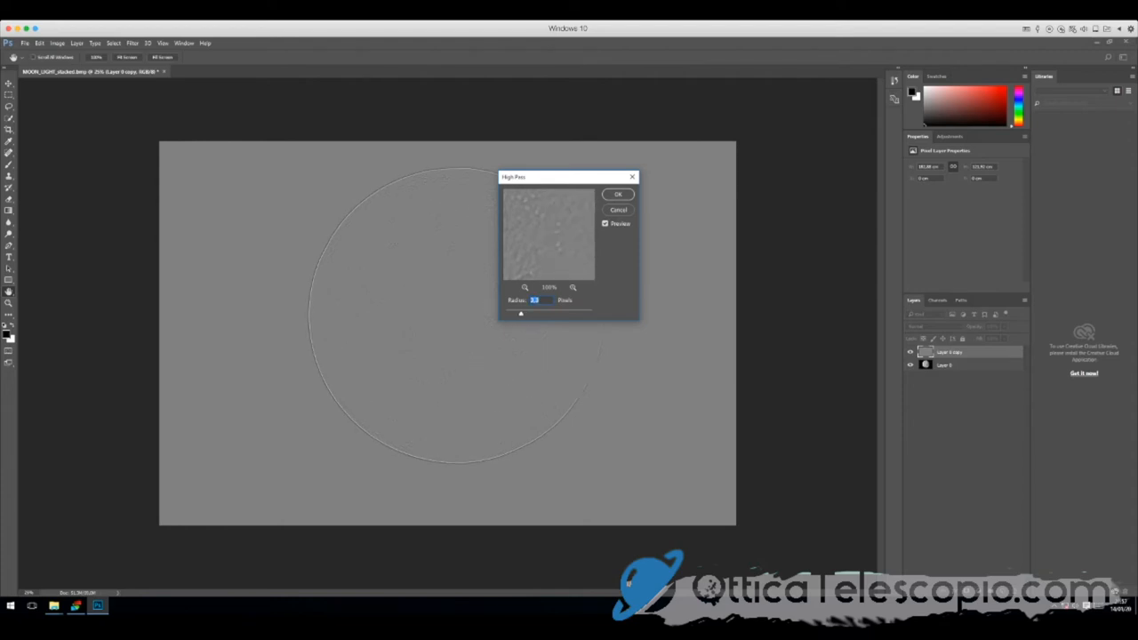
click(618, 194)
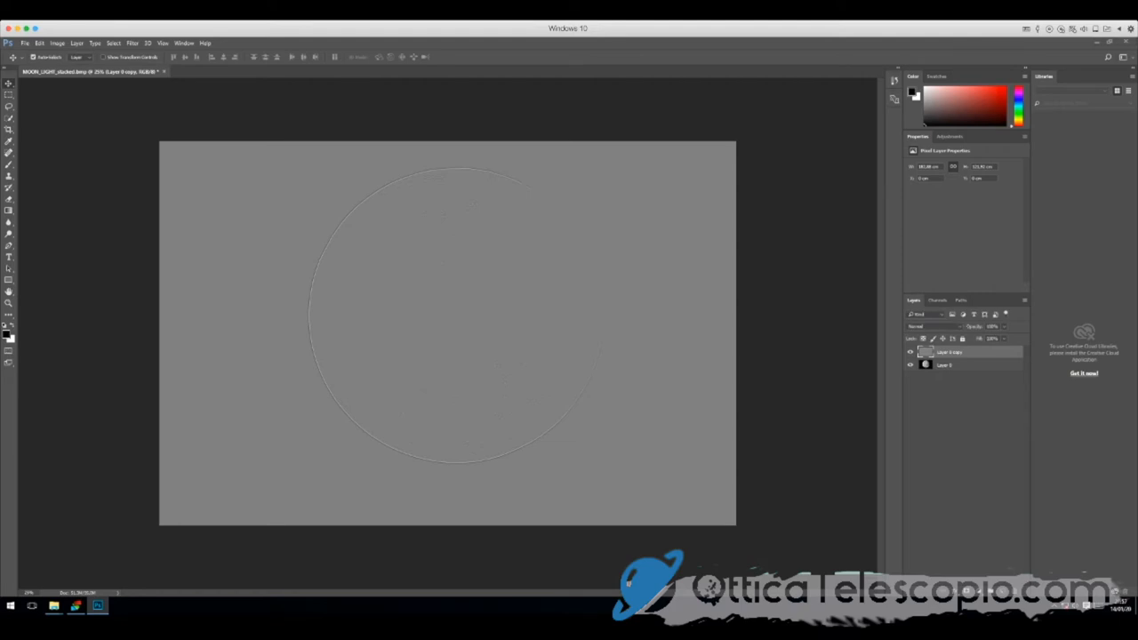
click(924, 327)
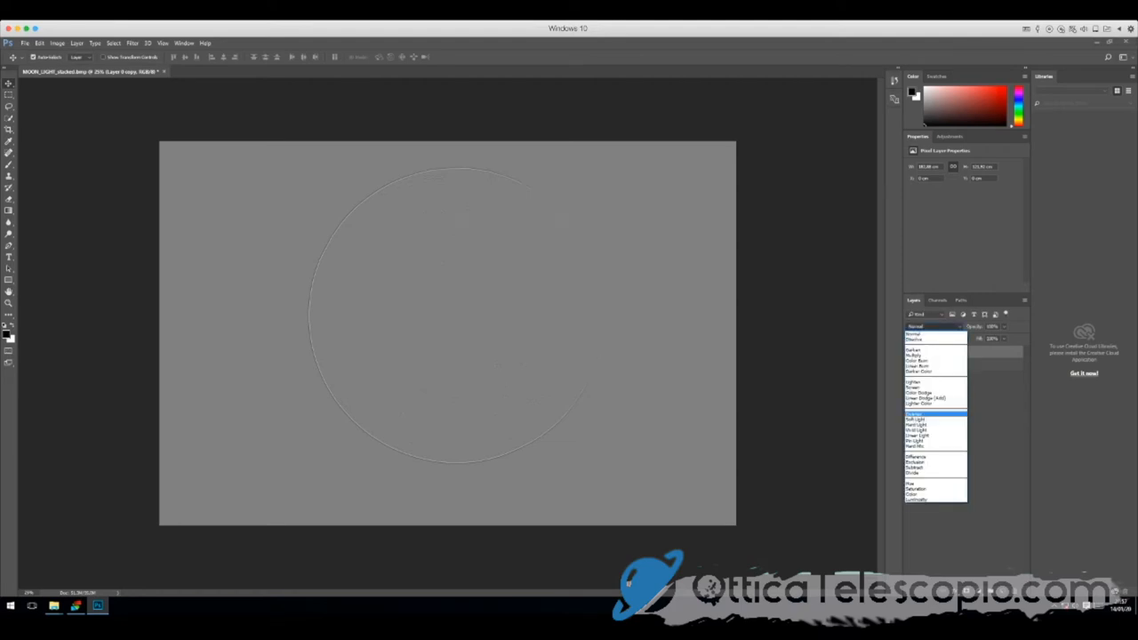
click(934, 413)
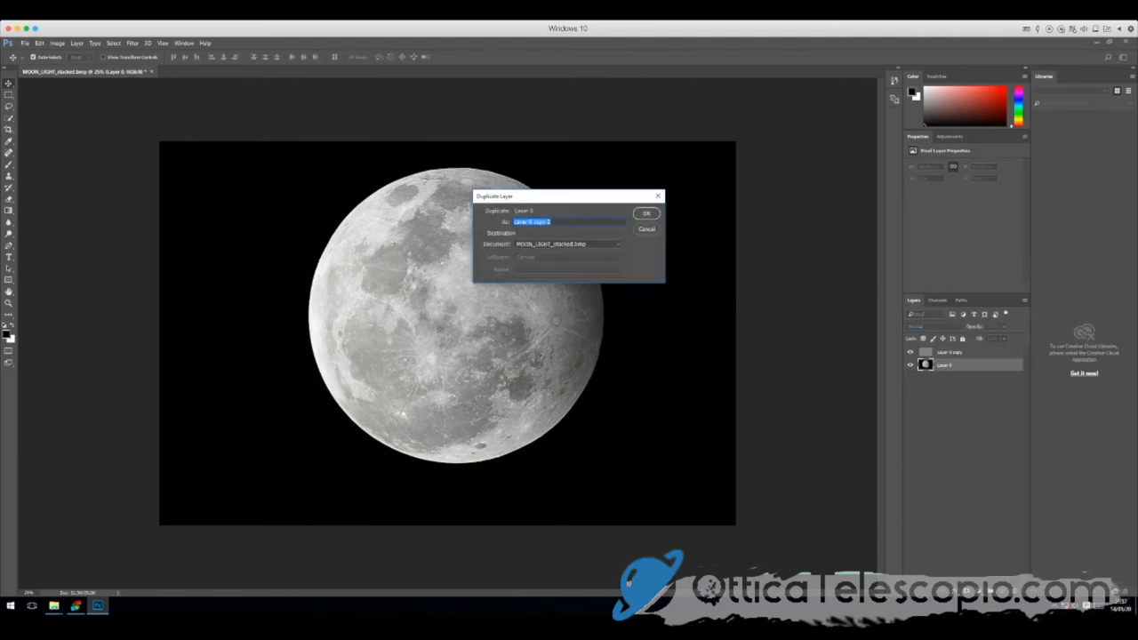
Create Layer 0 copy 2, apply High Pass with an adjusted radius, and blend in Overlay.
click(646, 213)
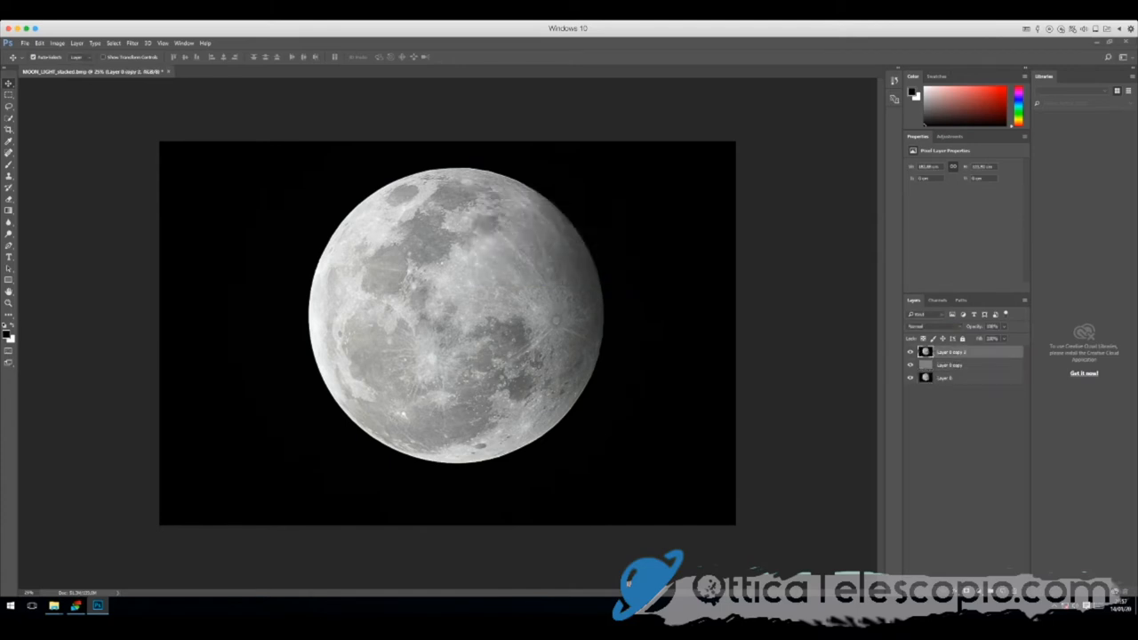
click(132, 43)
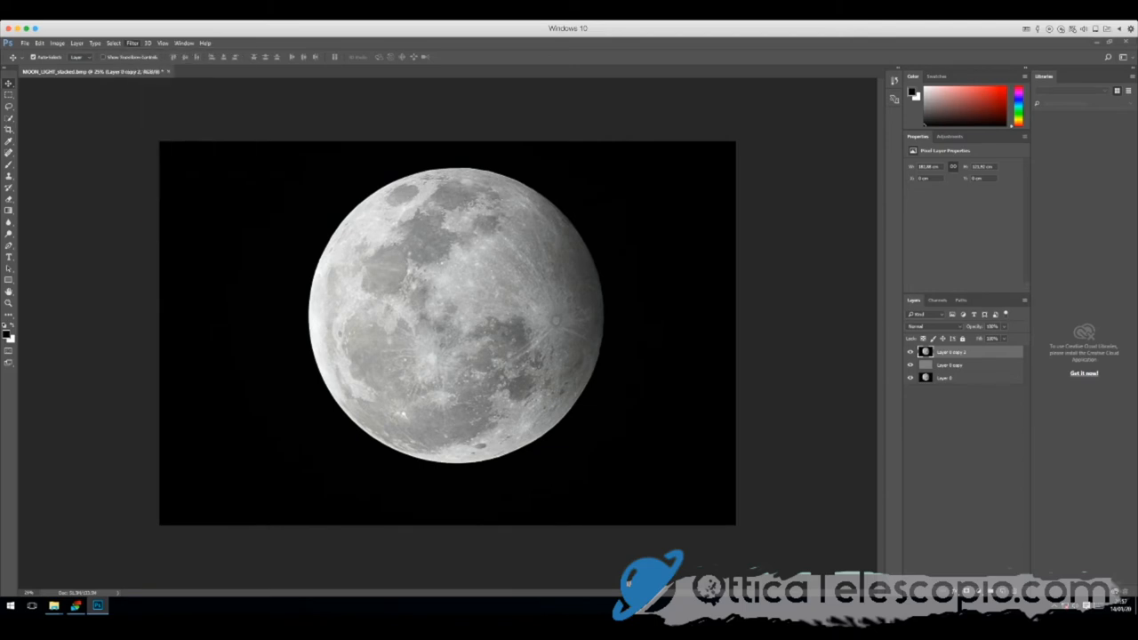
click(132, 42)
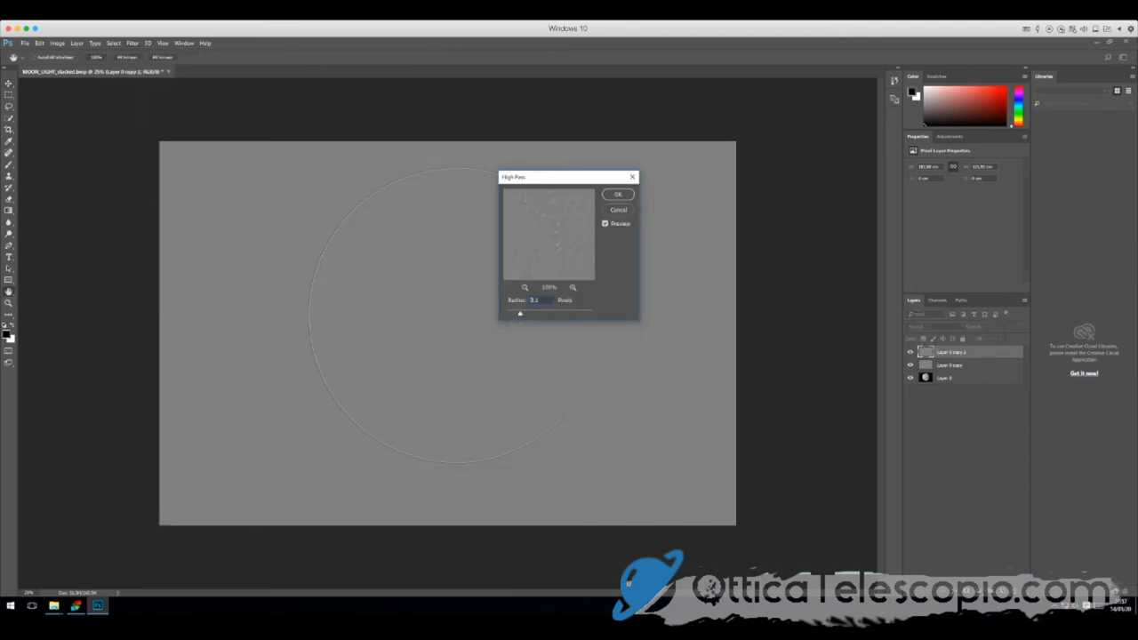
triple_click(533, 300)
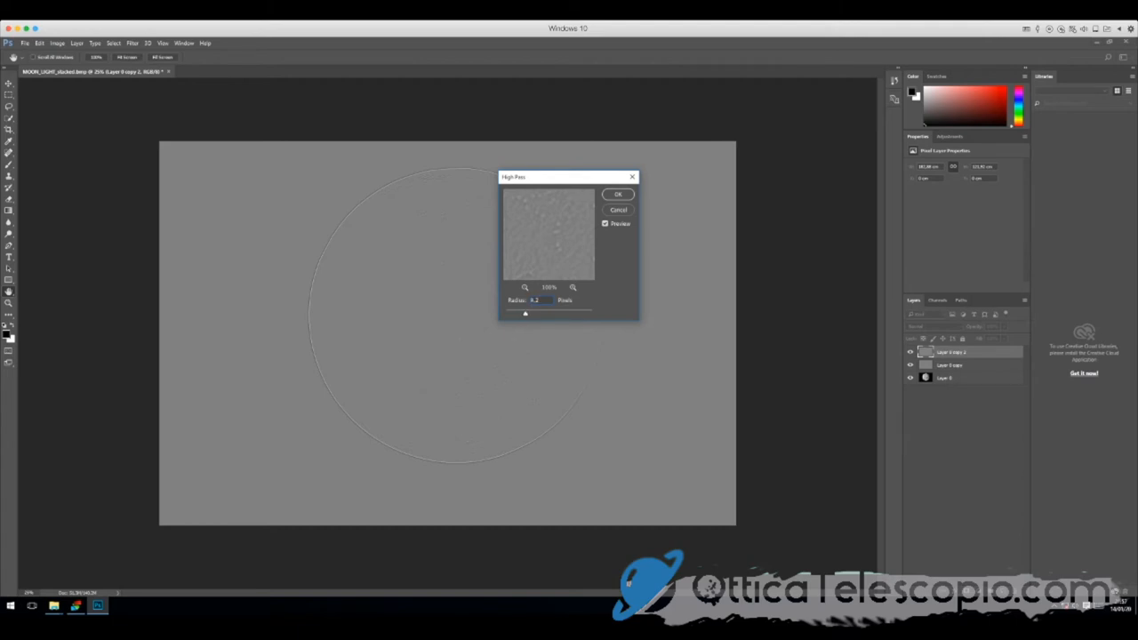
triple_click(534, 299)
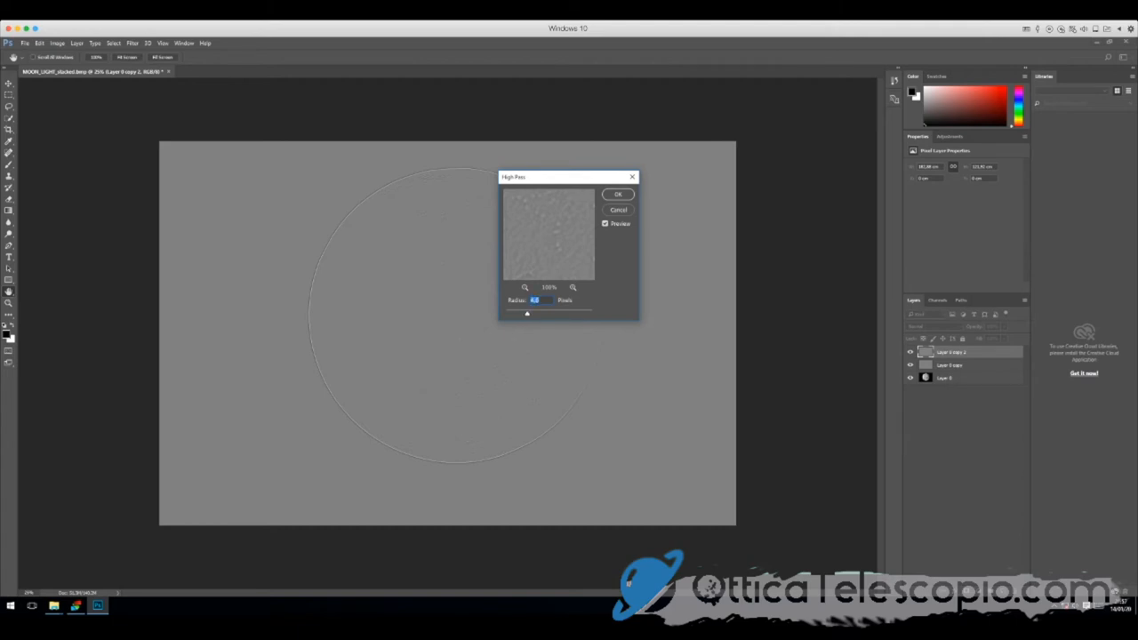
click(617, 193)
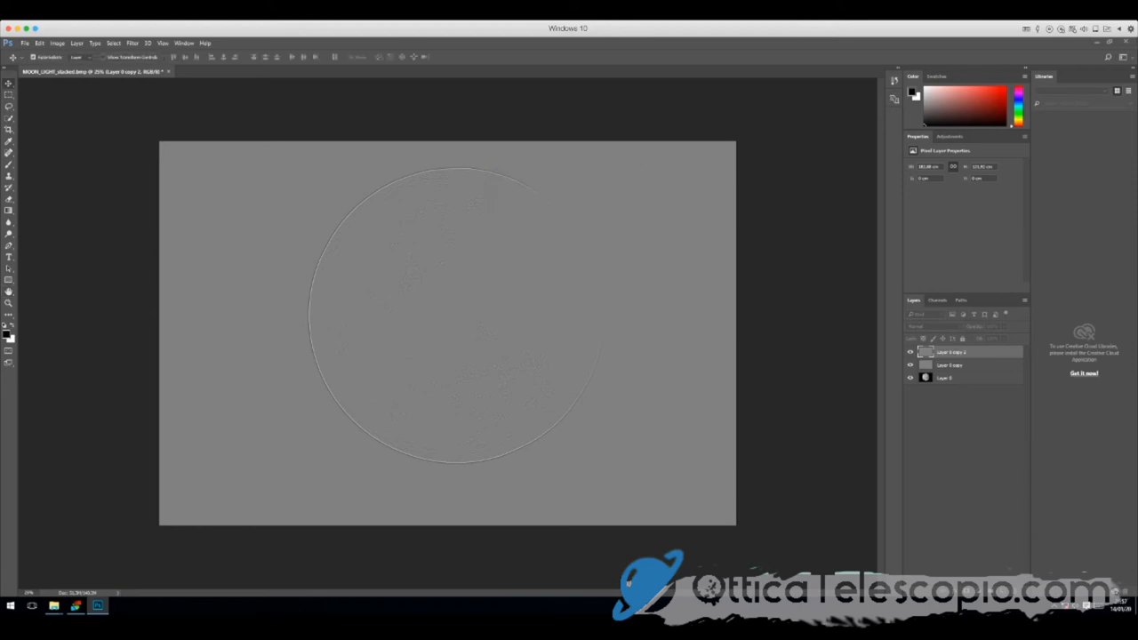
click(933, 326)
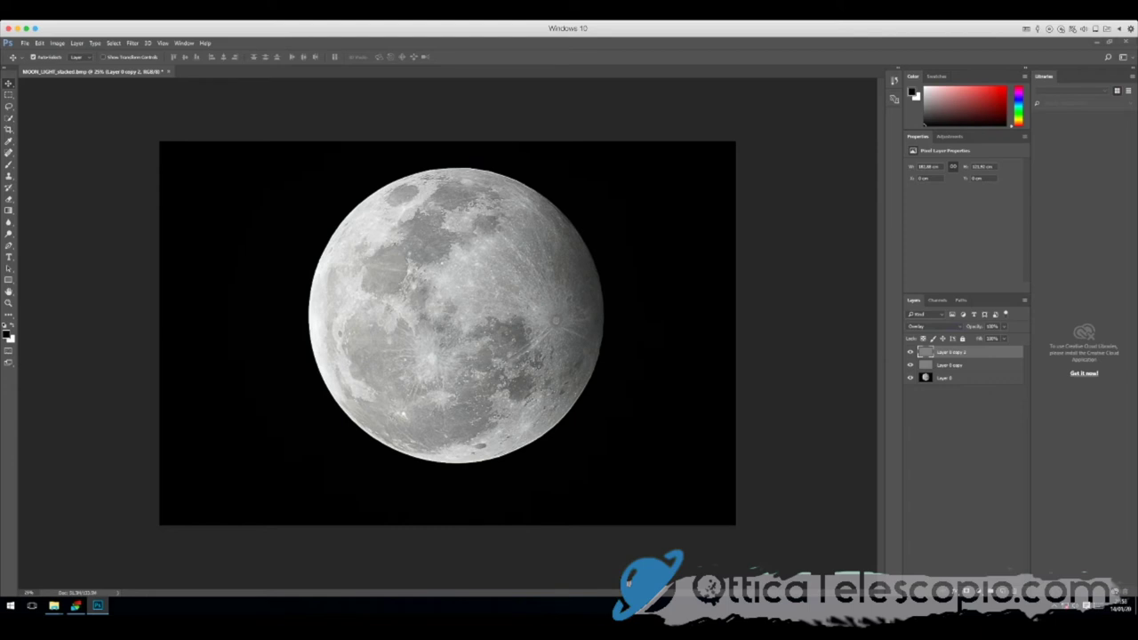
Add a Curves adjustment above Levels and drag a curve point upward to brighten tones.
click(947, 378)
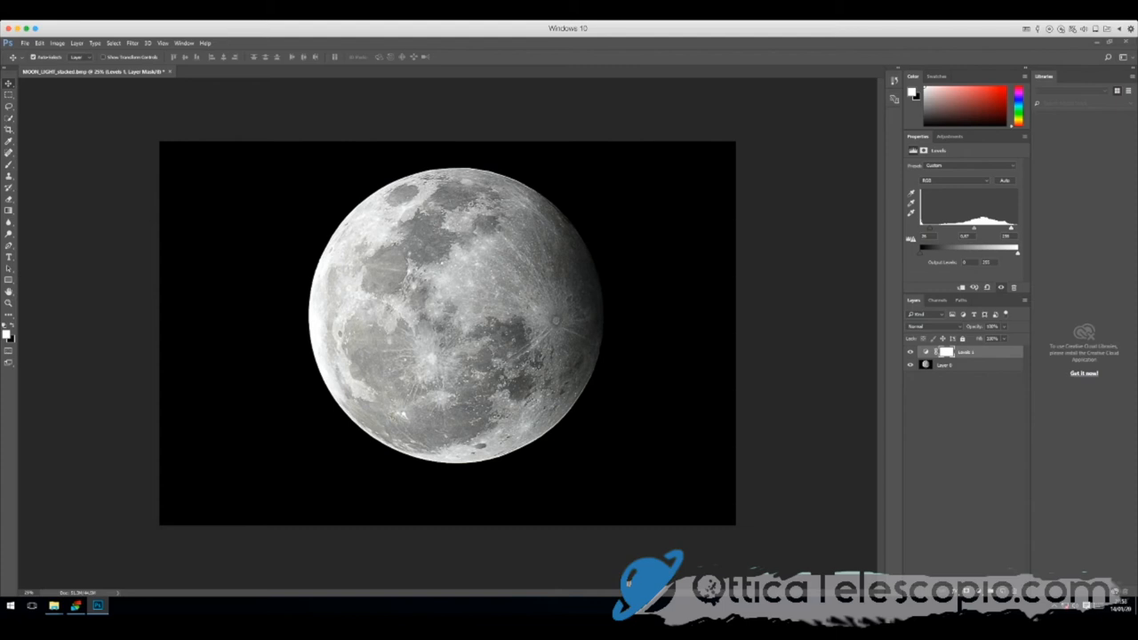
click(953, 287)
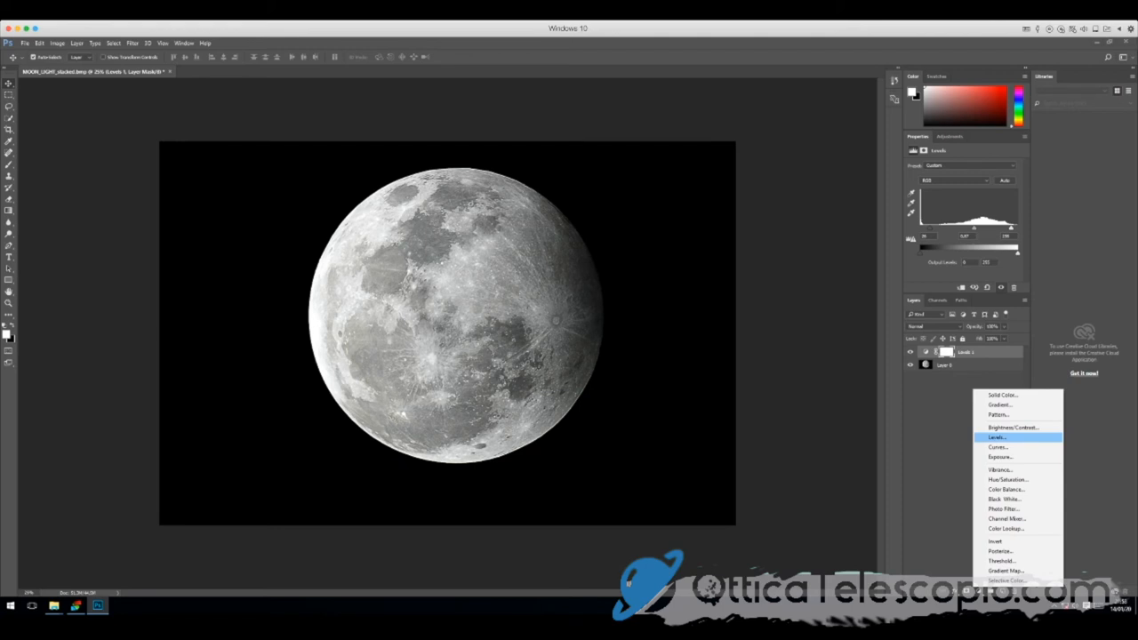
mouse_move(997, 447)
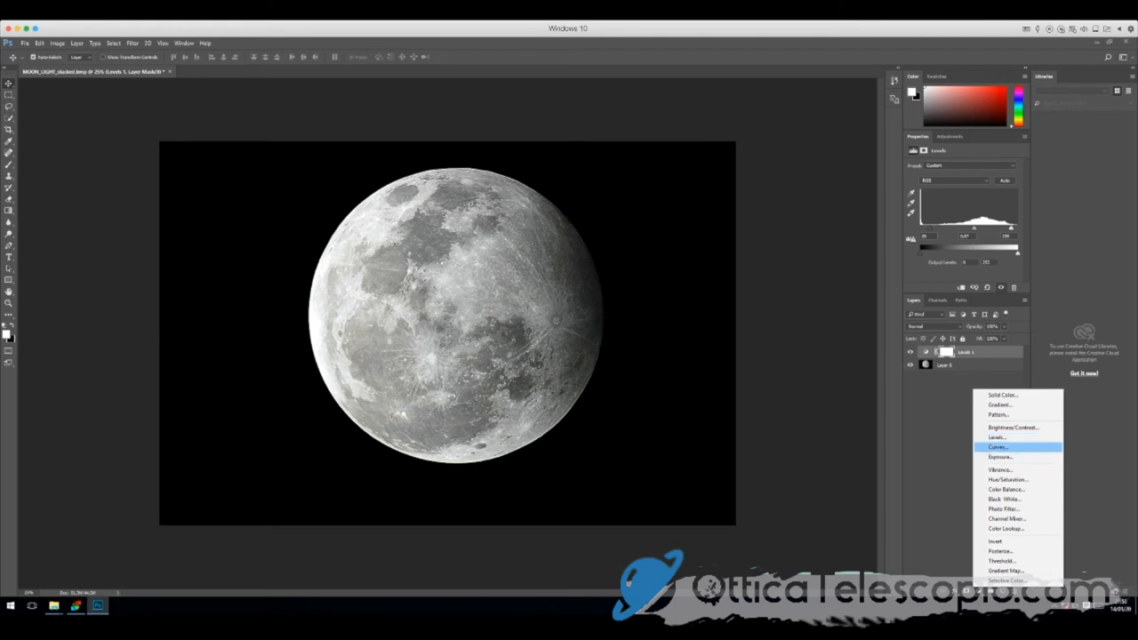
click(998, 446)
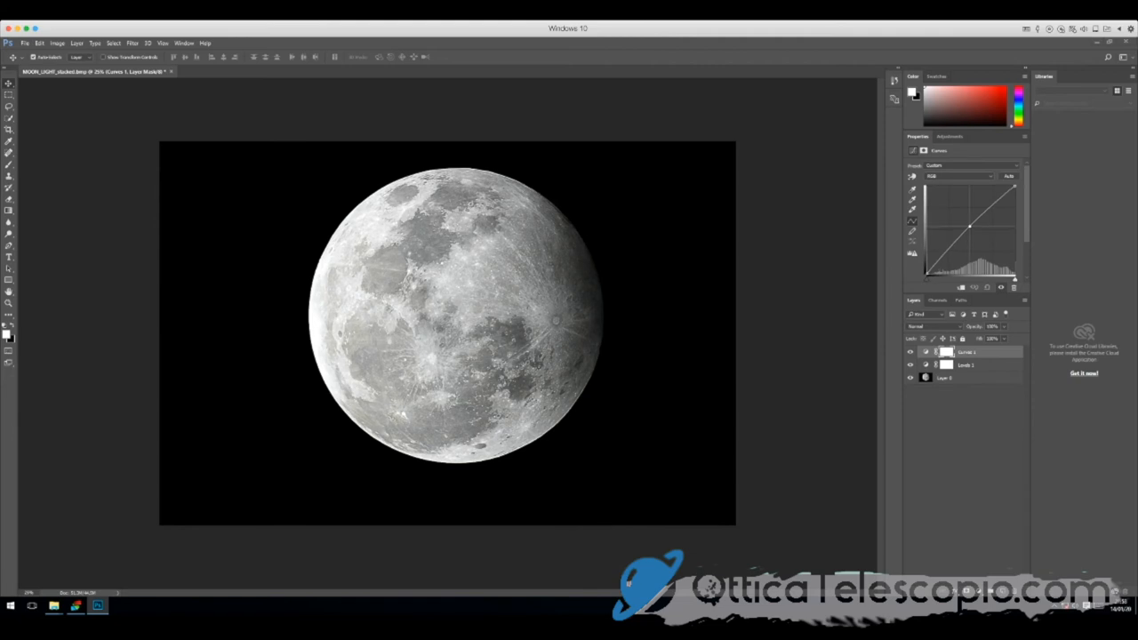
drag(967, 233, 968, 224)
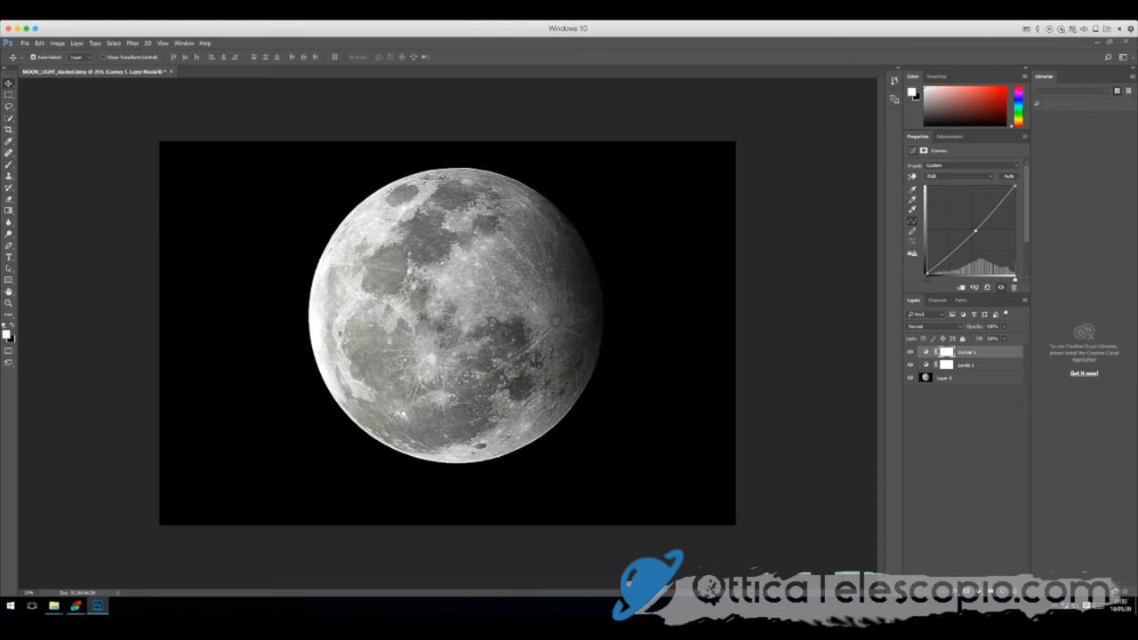
Flatten the adjustment layers, duplicate Layer 0, and apply High Pass to the copy.
right_click(966, 364)
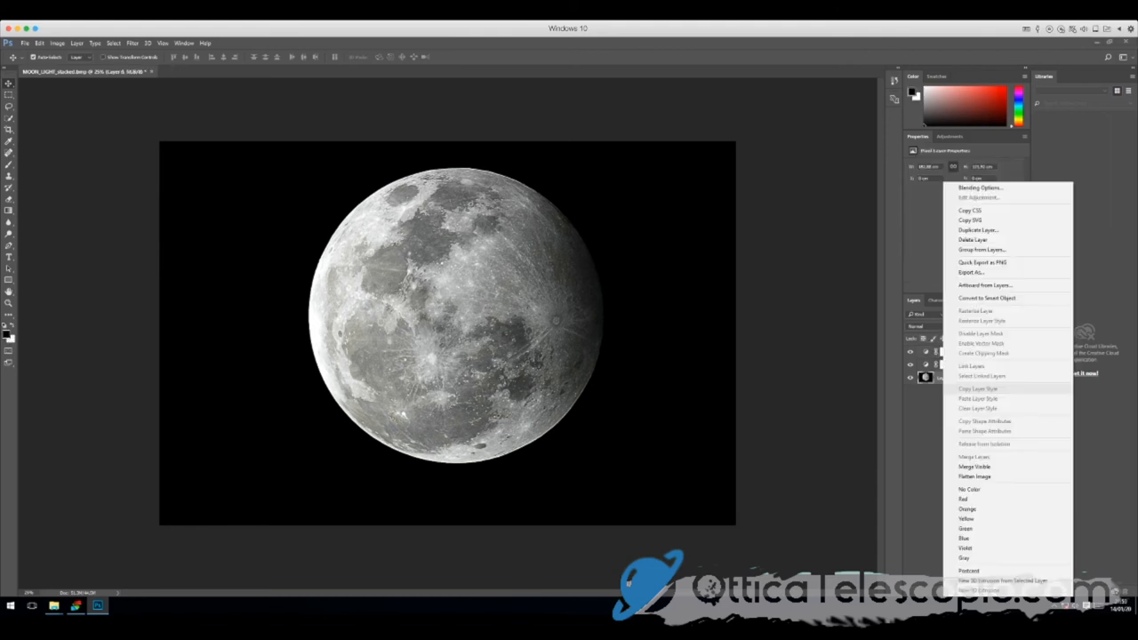
click(974, 476)
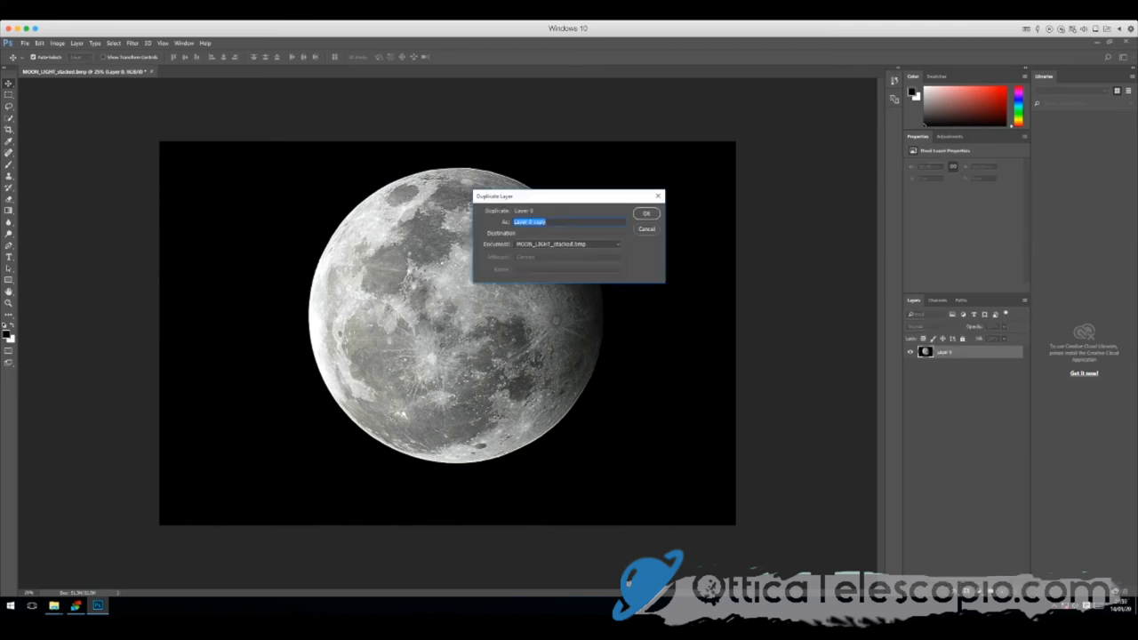
click(646, 212)
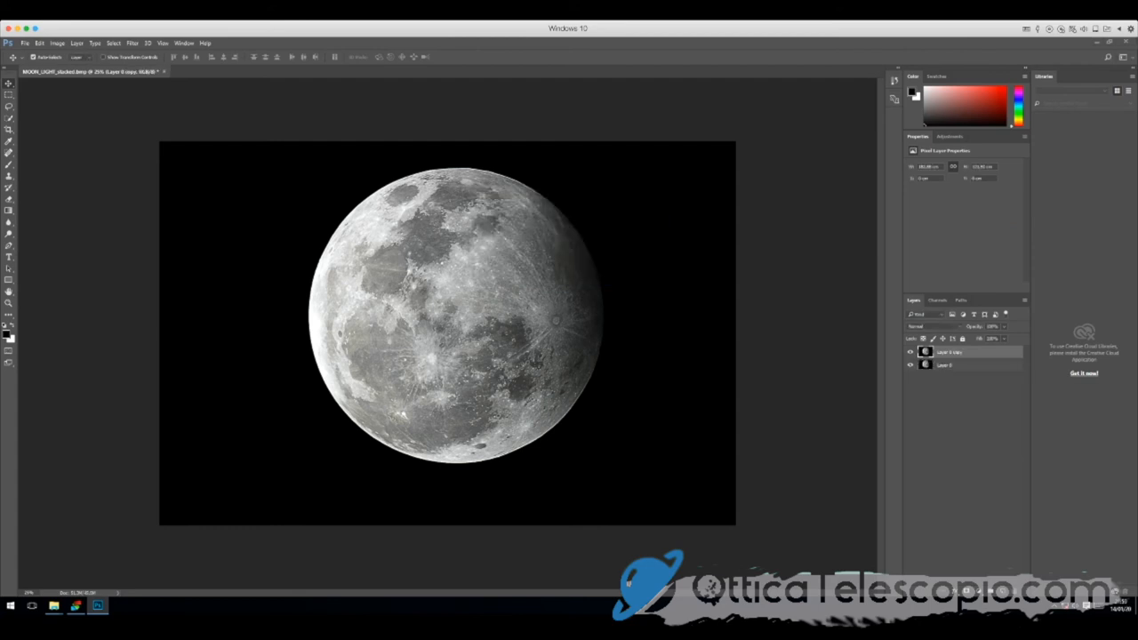
click(132, 42)
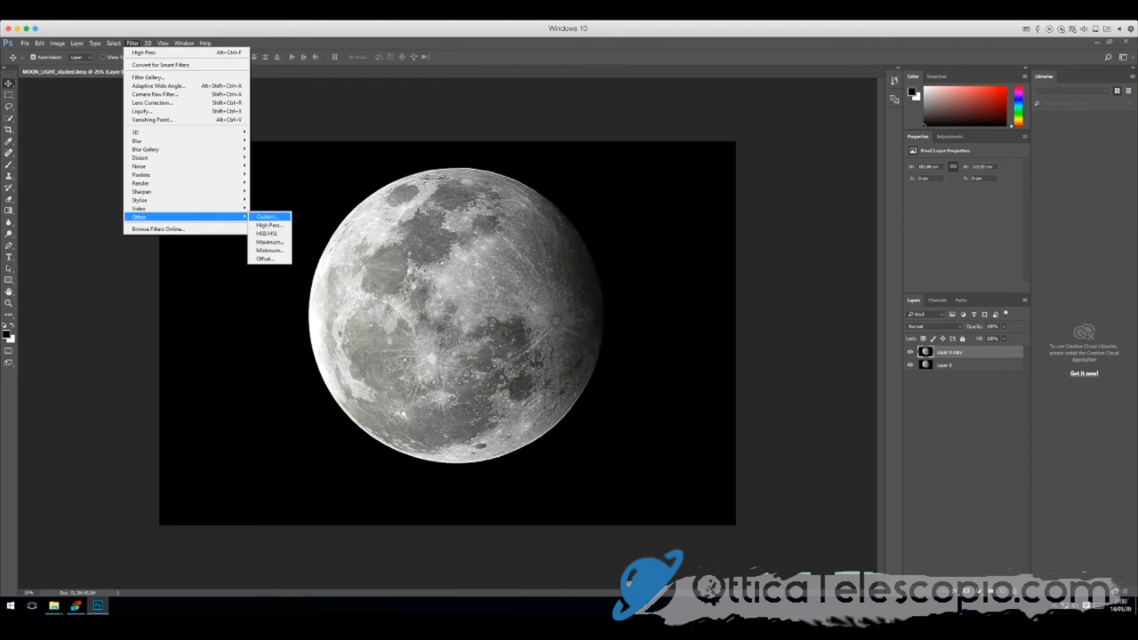
click(268, 224)
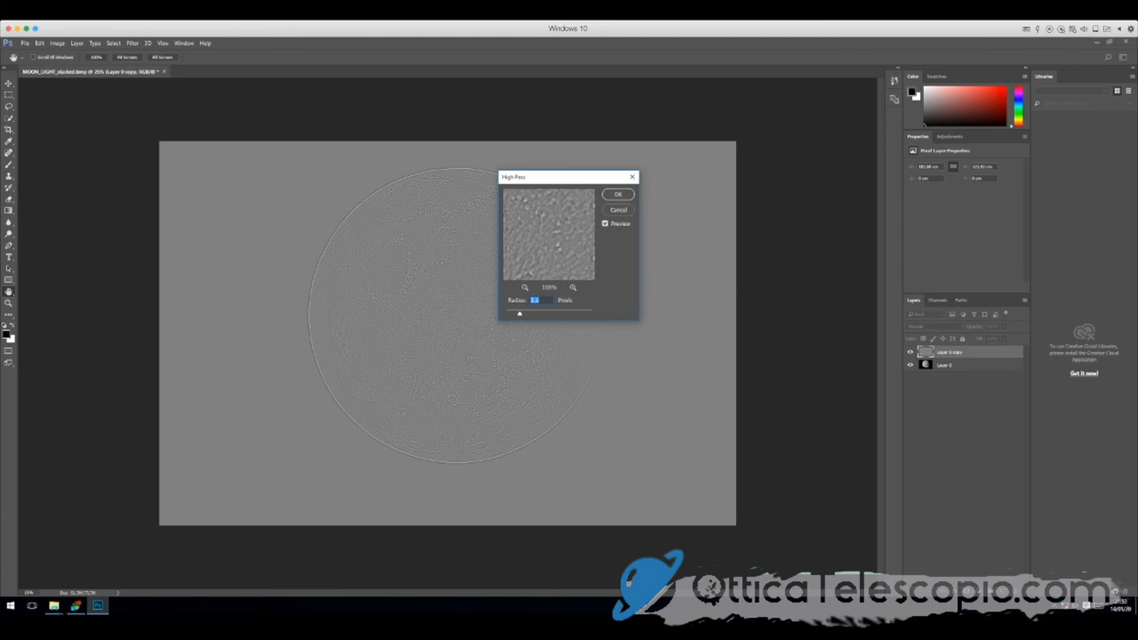
click(617, 193)
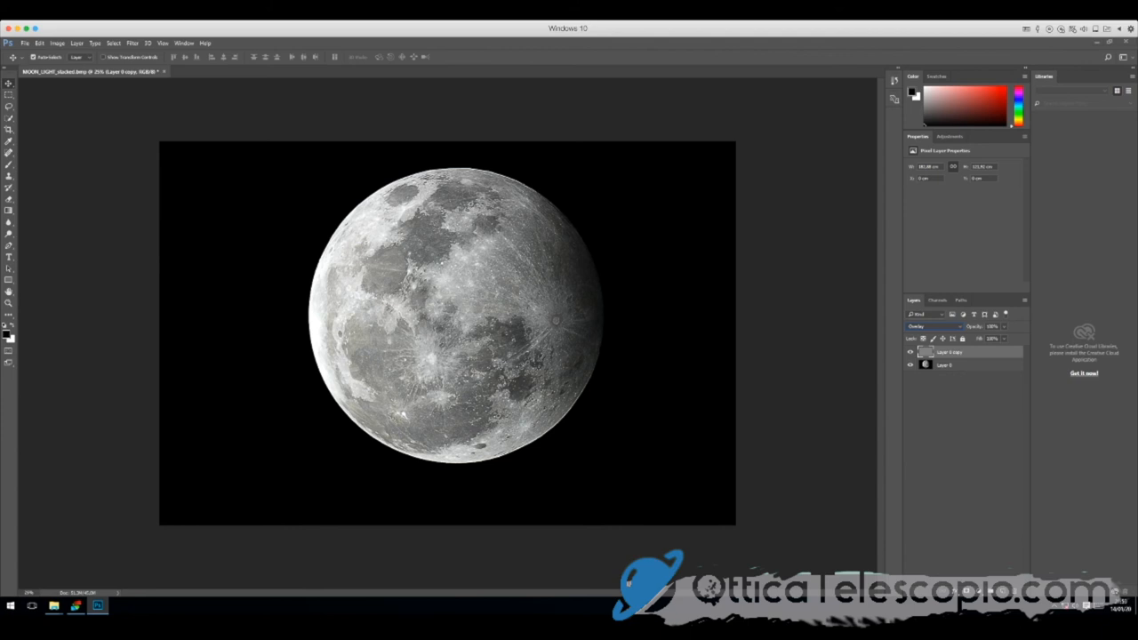
Flatten the High Pass copy, then add Brightness/Contrast with raised brightness and contrast.
right_click(951, 352)
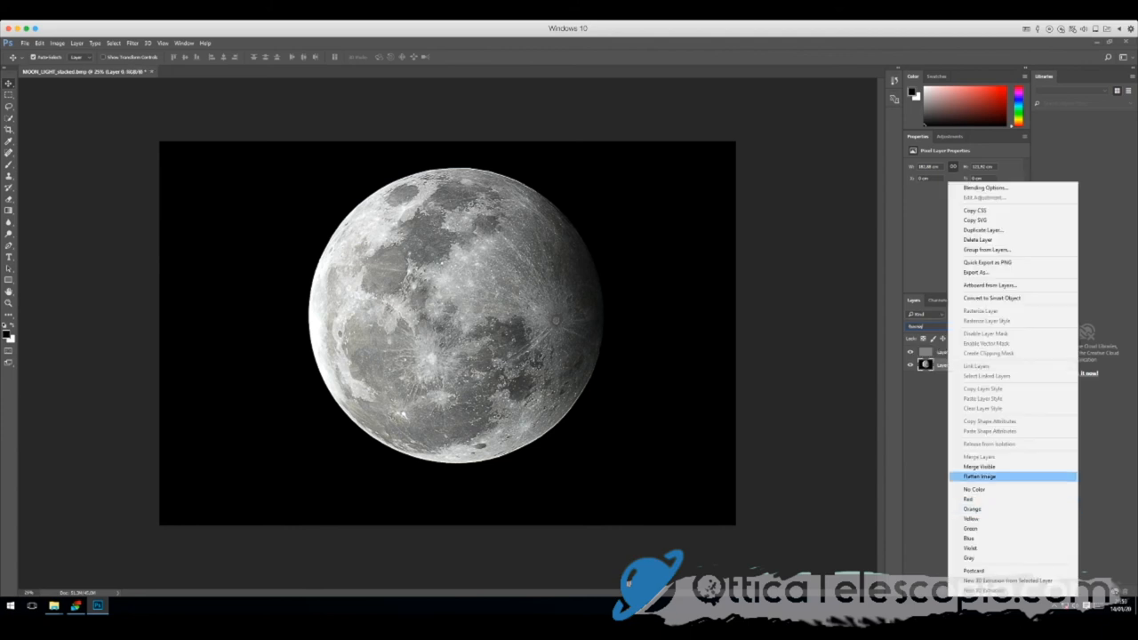
click(979, 476)
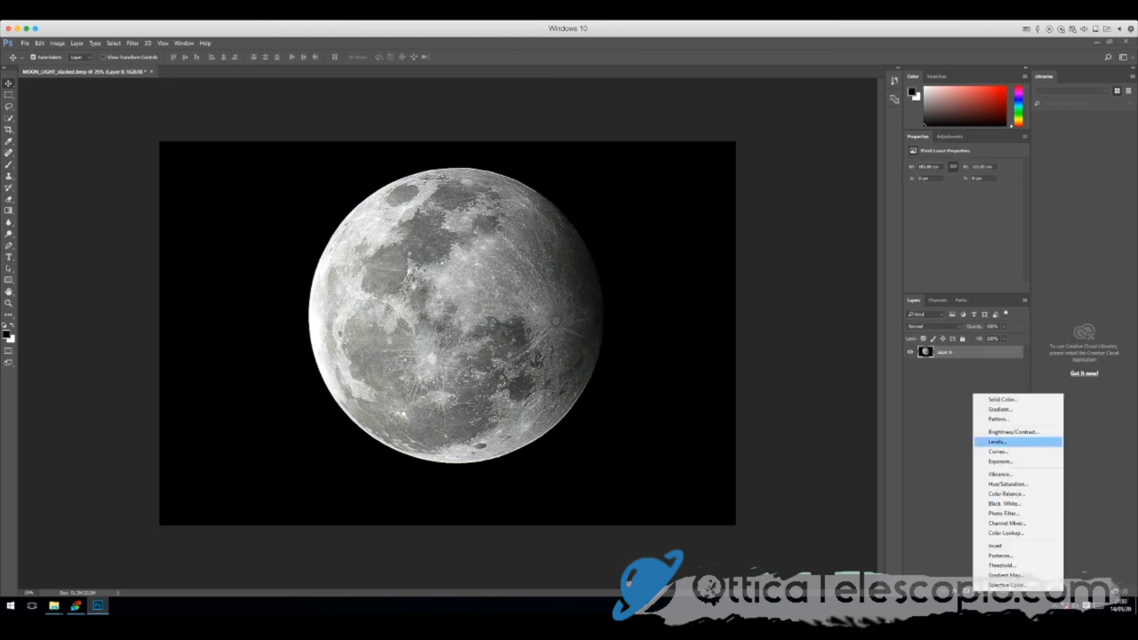
click(1012, 431)
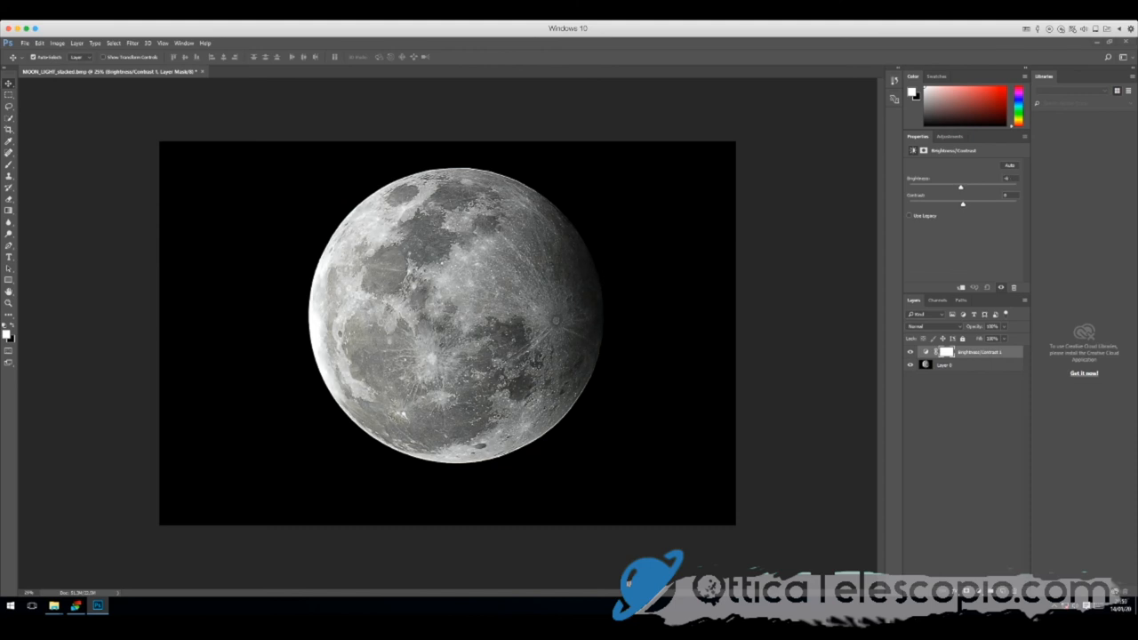
drag(963, 205, 975, 204)
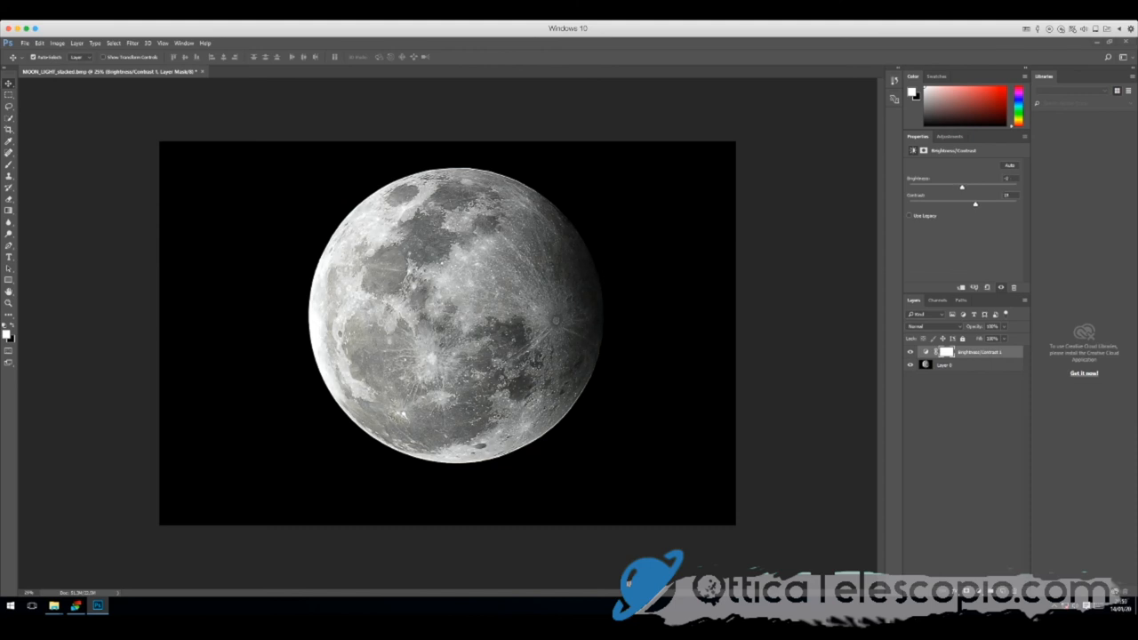
drag(975, 204, 974, 204)
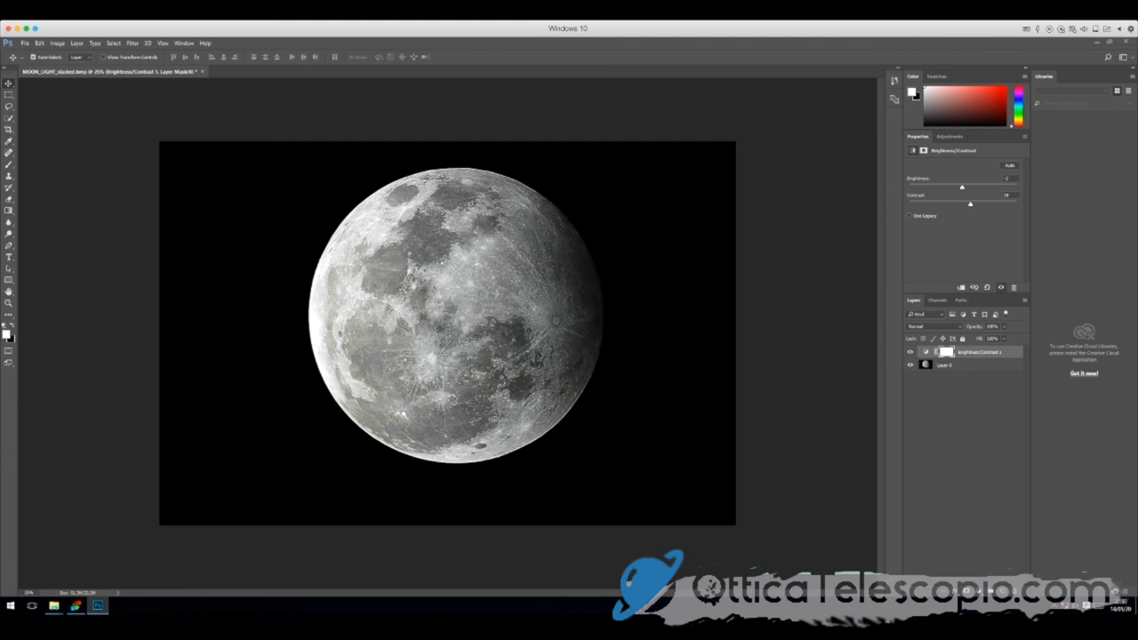
Add a trial Color Balance 1 layer, delete it, then bring up Layer 0's commands.
click(967, 287)
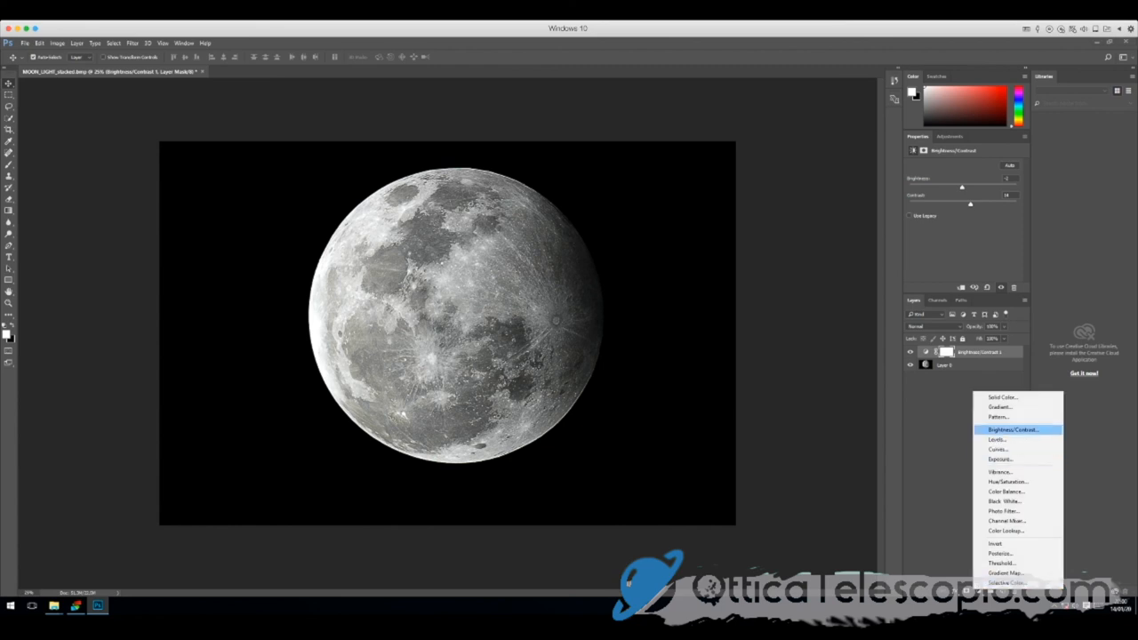
mouse_move(1004, 511)
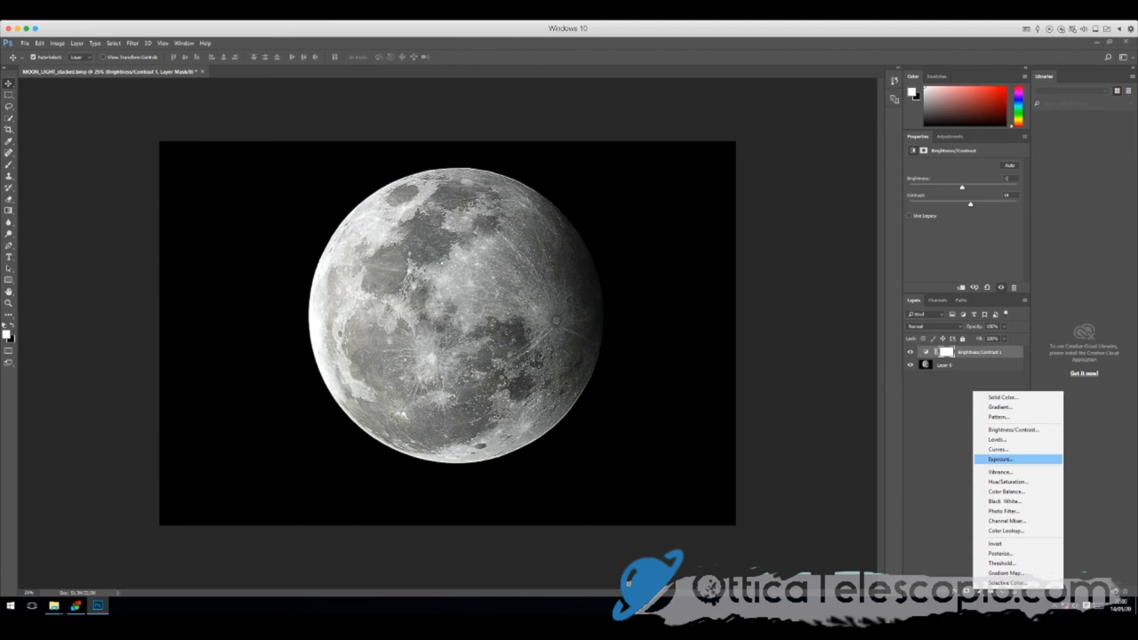
mouse_move(1006, 492)
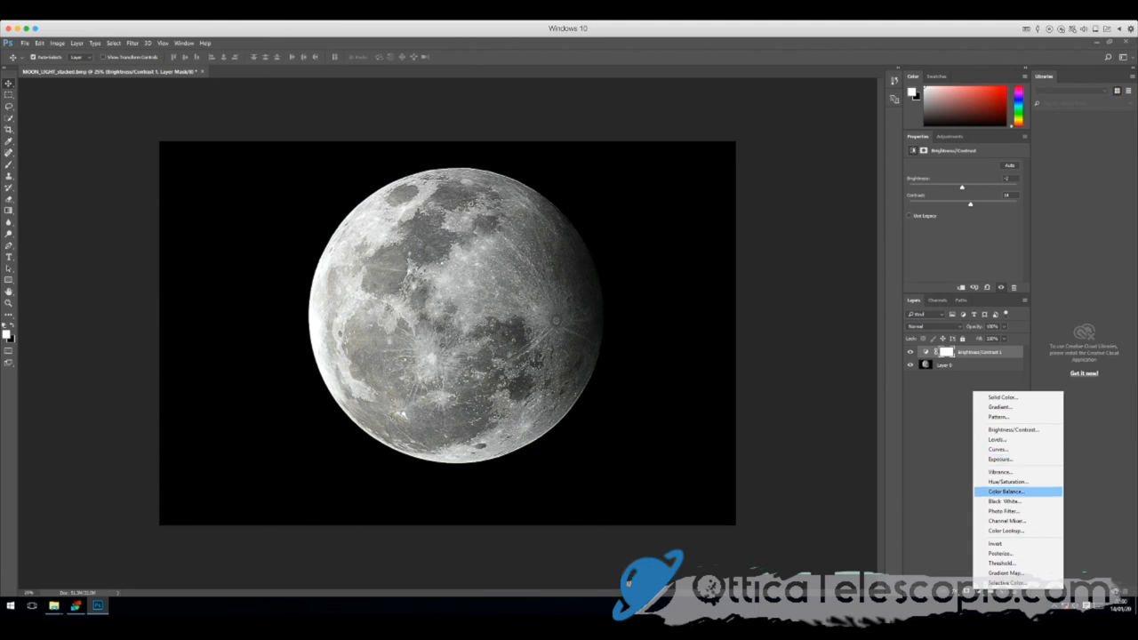
click(1005, 491)
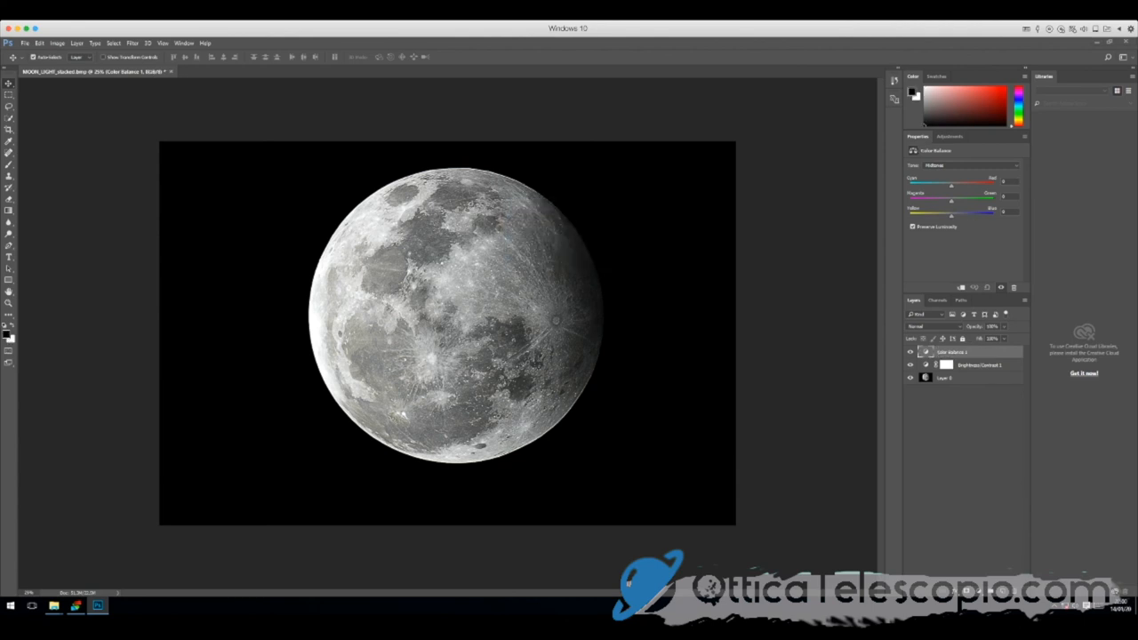
click(944, 378)
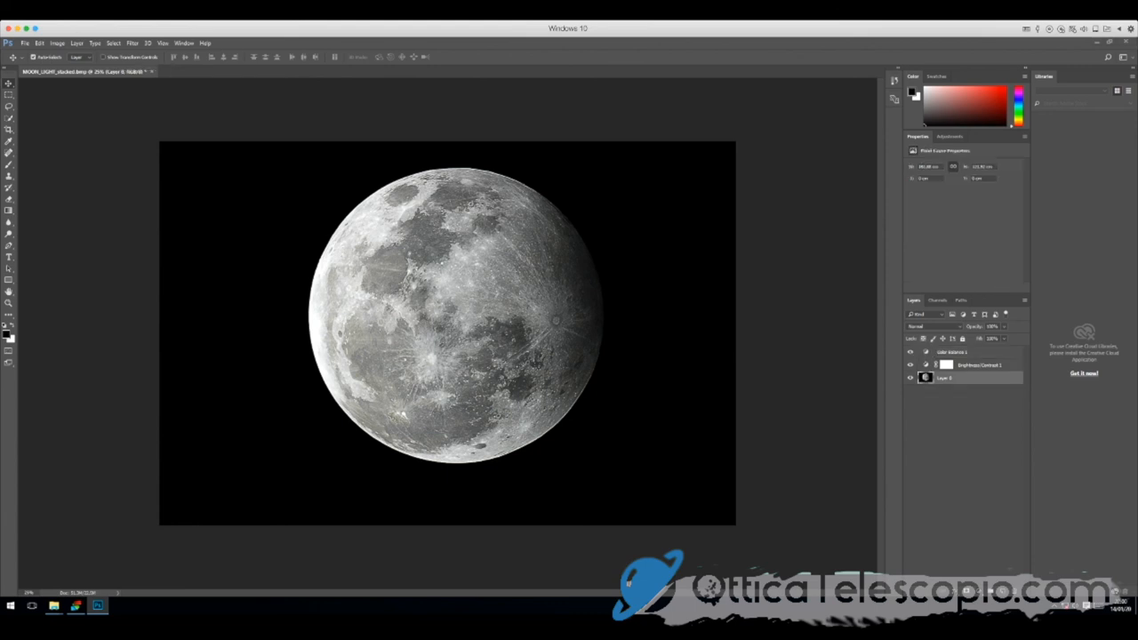
click(1012, 287)
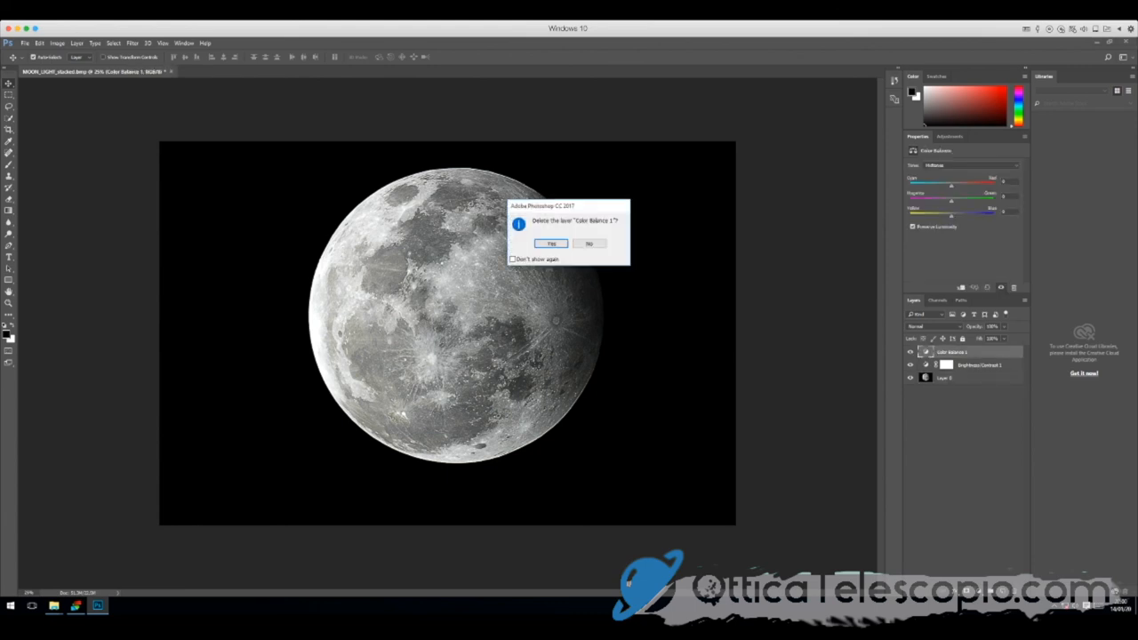
click(551, 243)
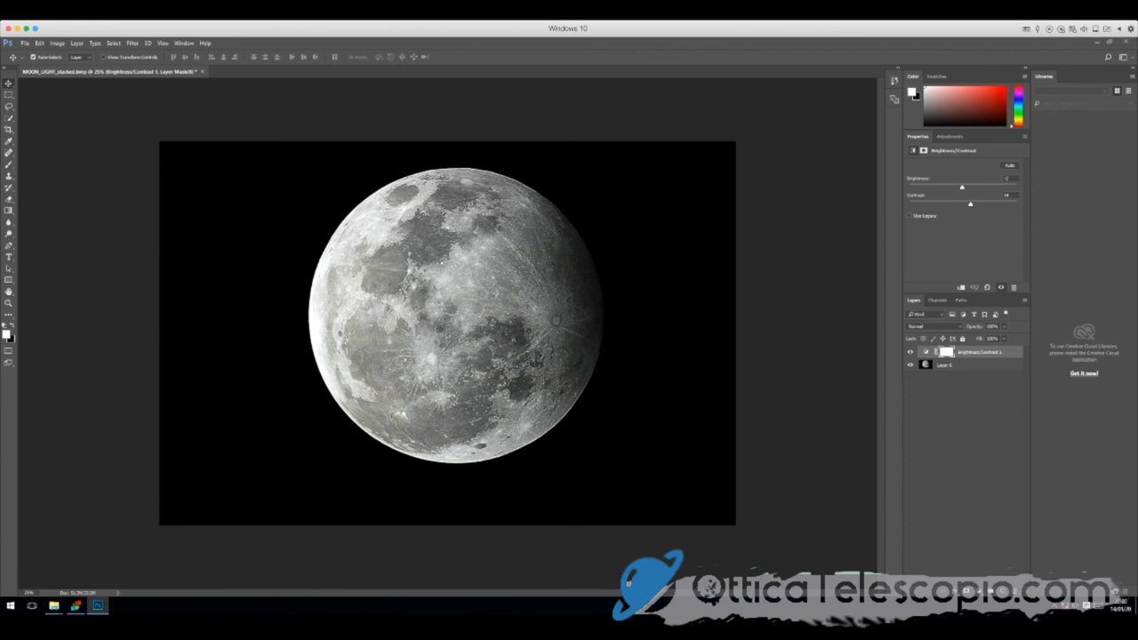
right_click(956, 365)
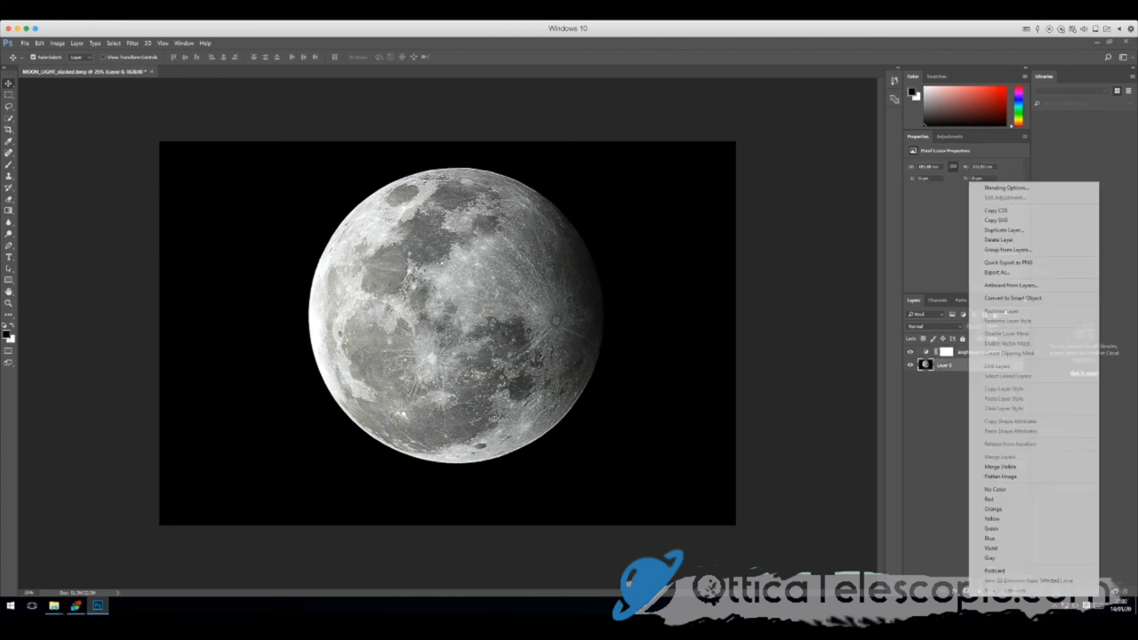